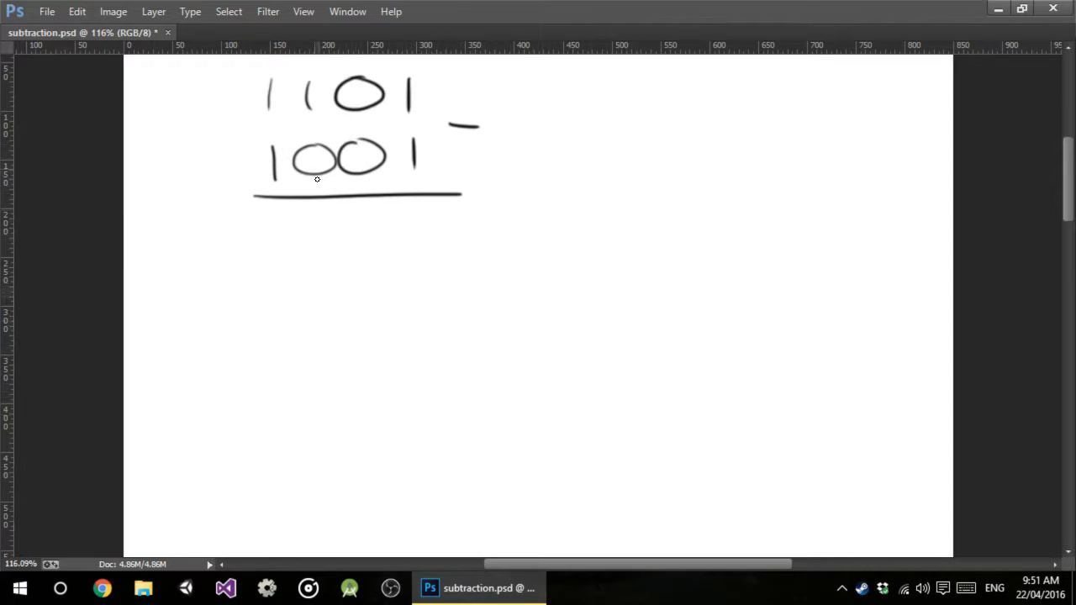
mouse_move(387, 125)
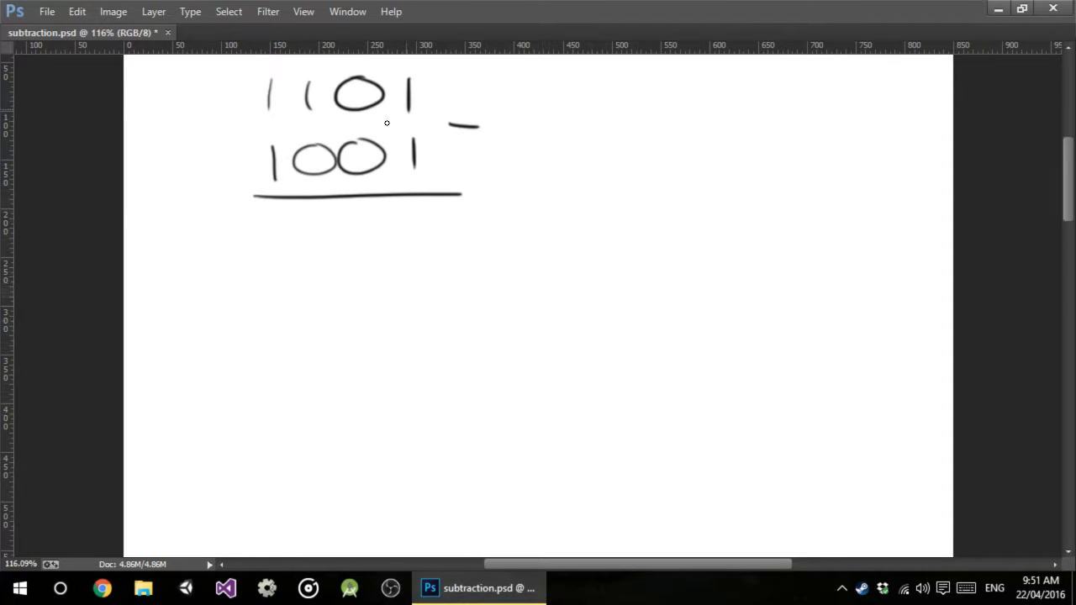
mouse_move(417, 149)
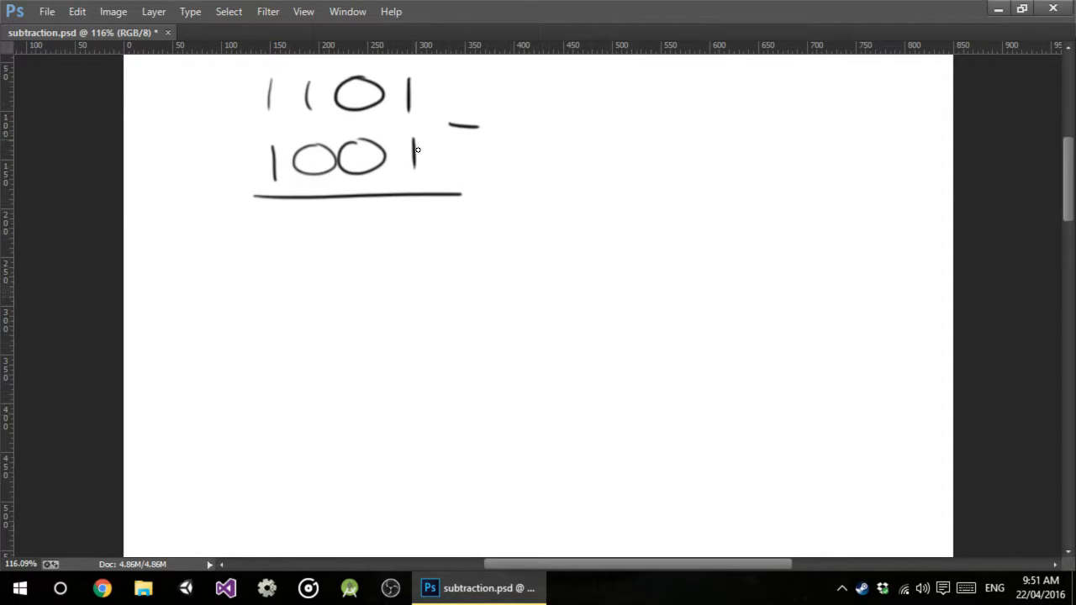
mouse_move(368, 126)
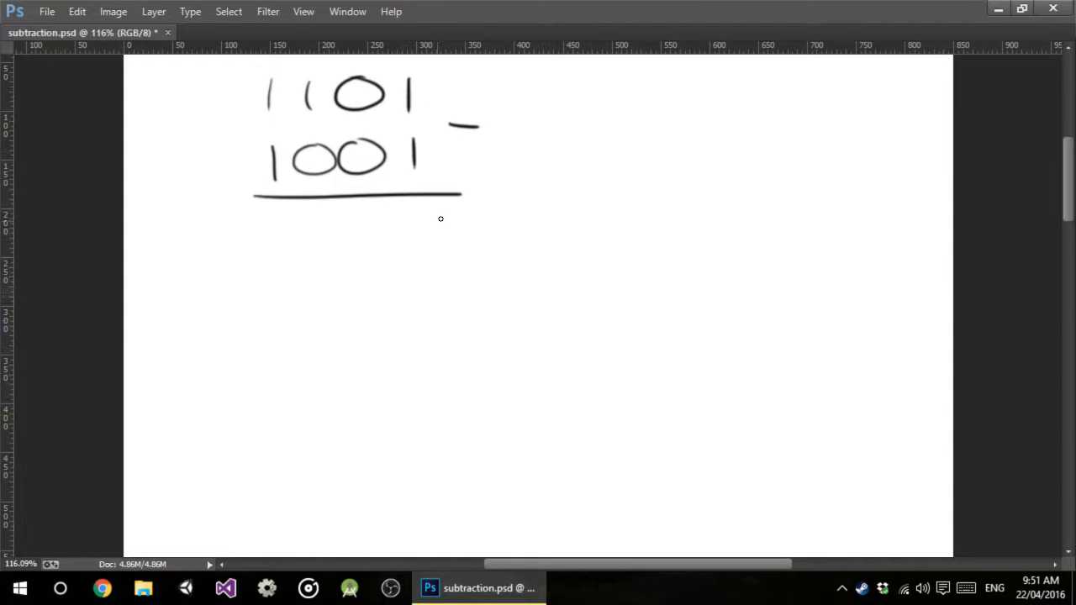
Write the answer 0100 under the binary problem and the decimal check 7 − 3 = 4 beside it
drag(356, 221, 437, 221)
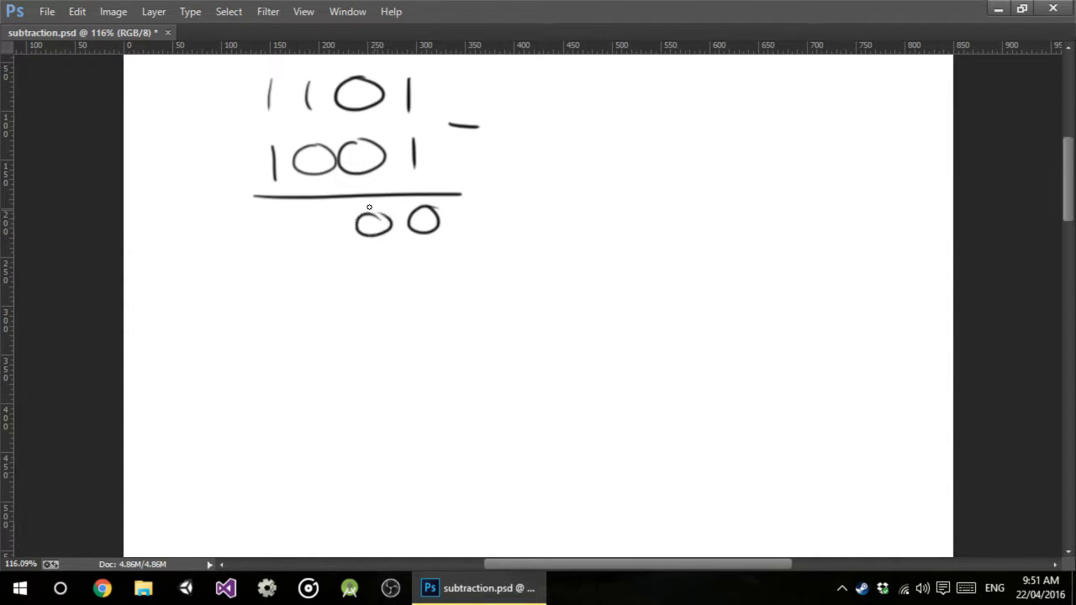
drag(323, 210, 323, 249)
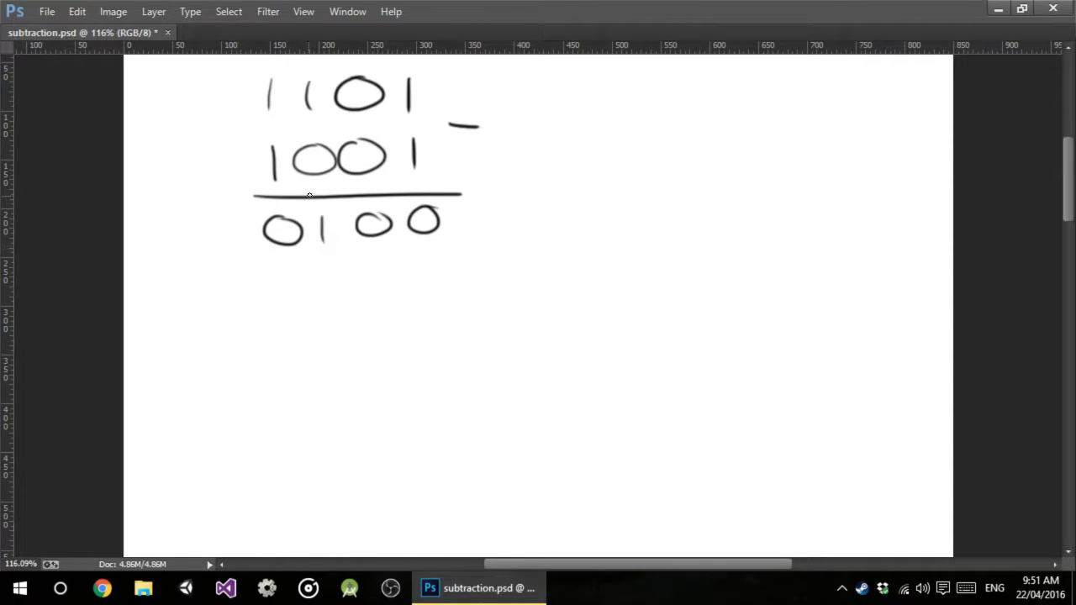
mouse_move(476, 212)
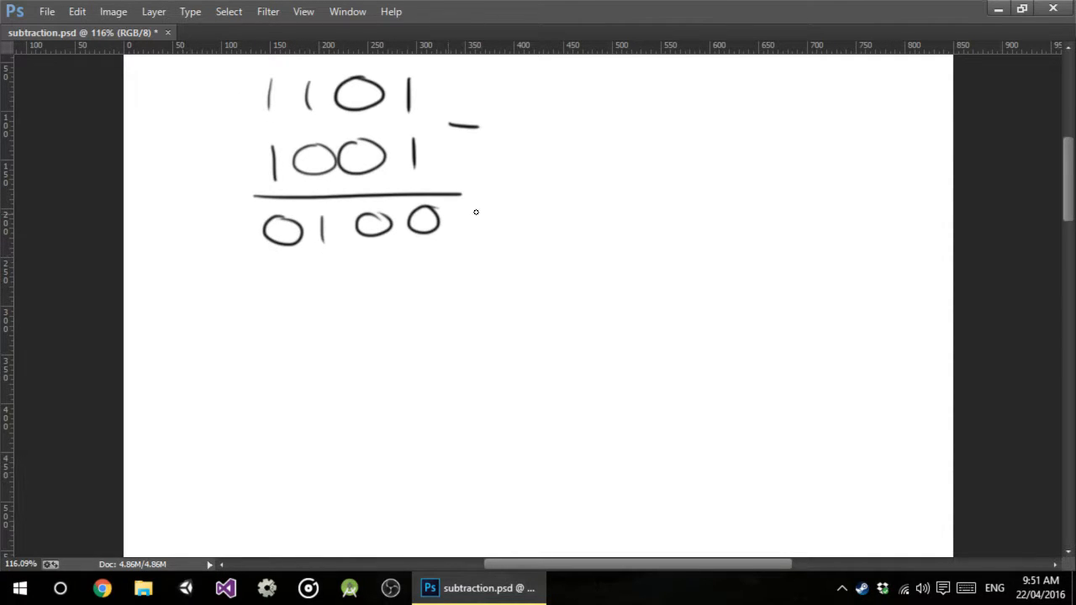
mouse_move(461, 219)
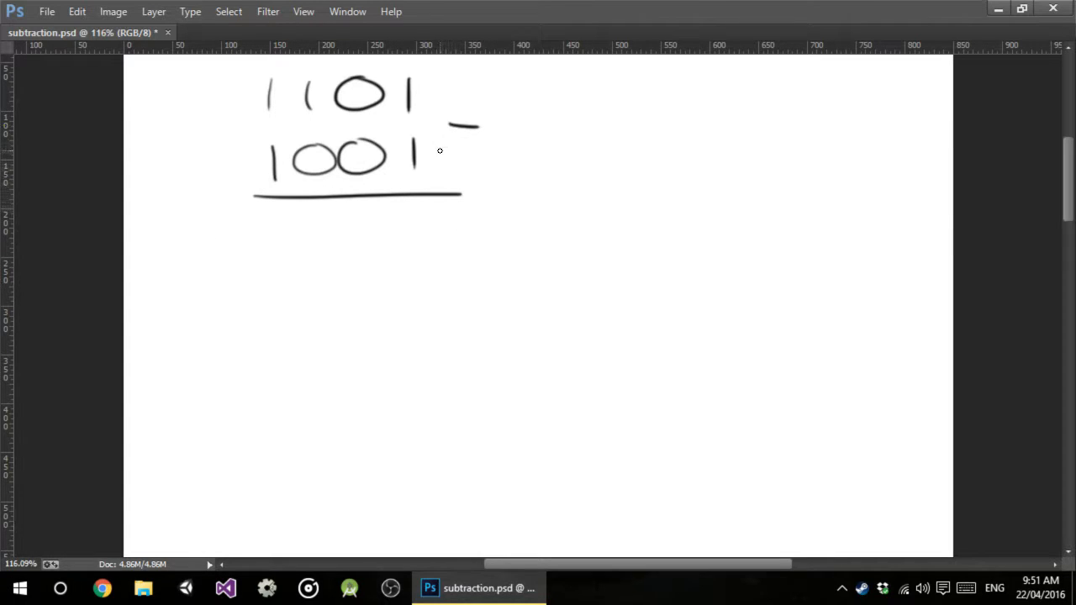
mouse_move(607, 81)
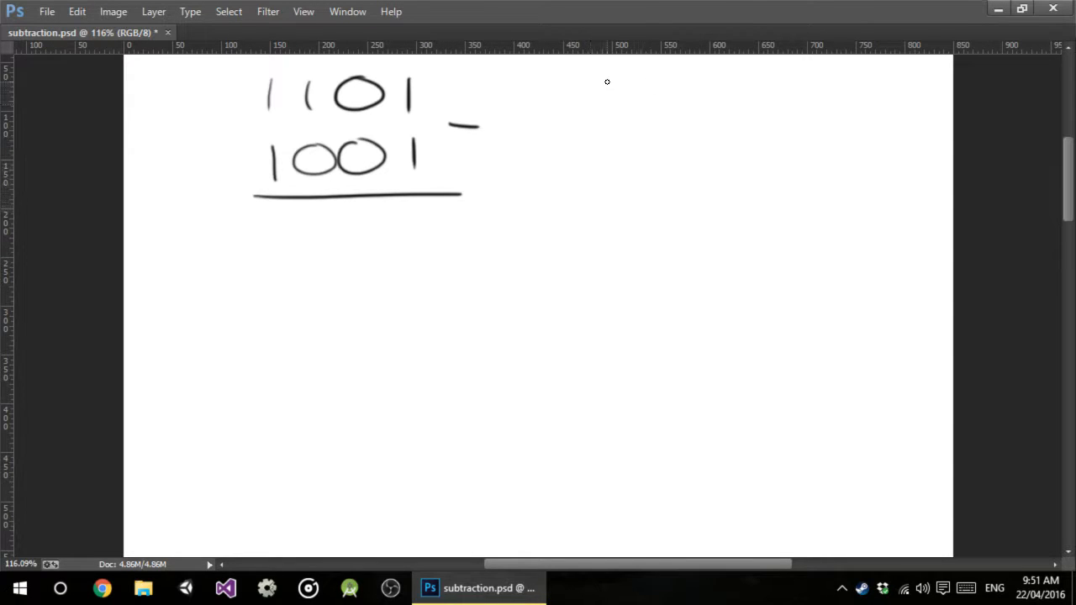
drag(597, 81, 636, 109)
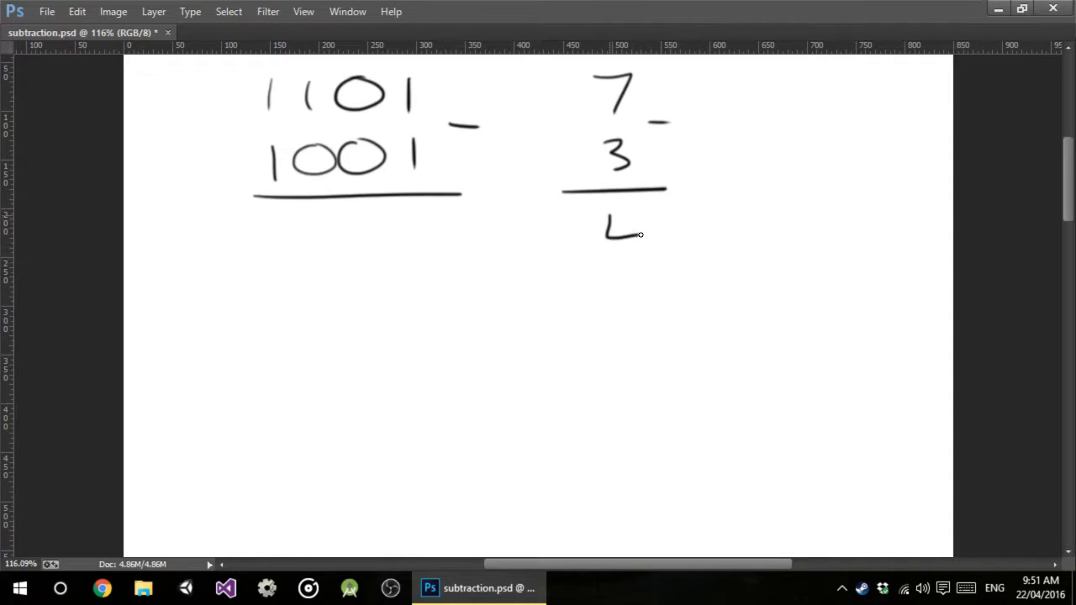
drag(625, 219, 625, 266)
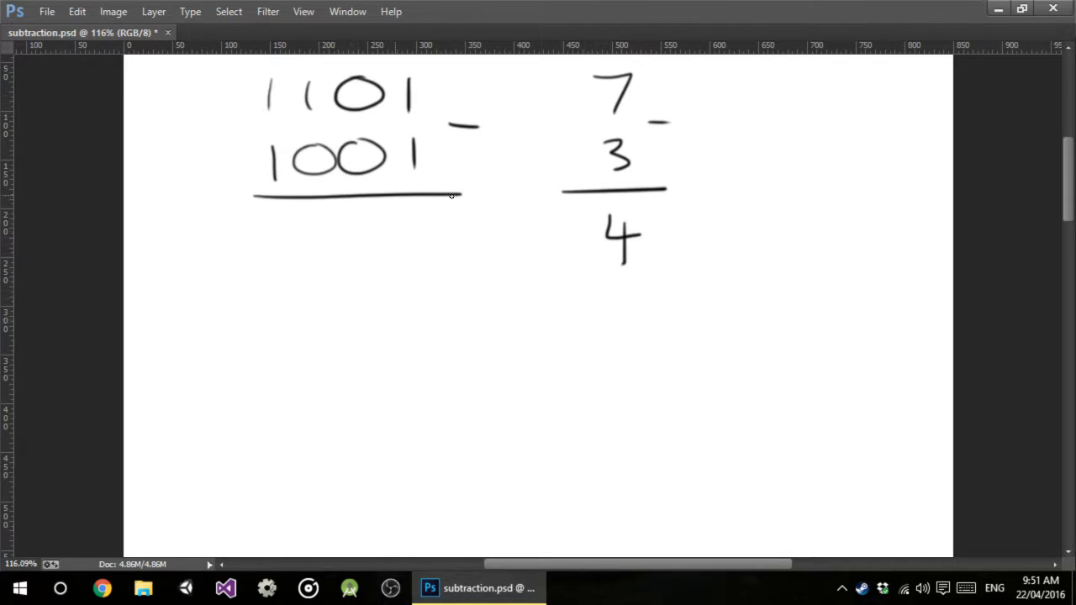
mouse_move(726, 67)
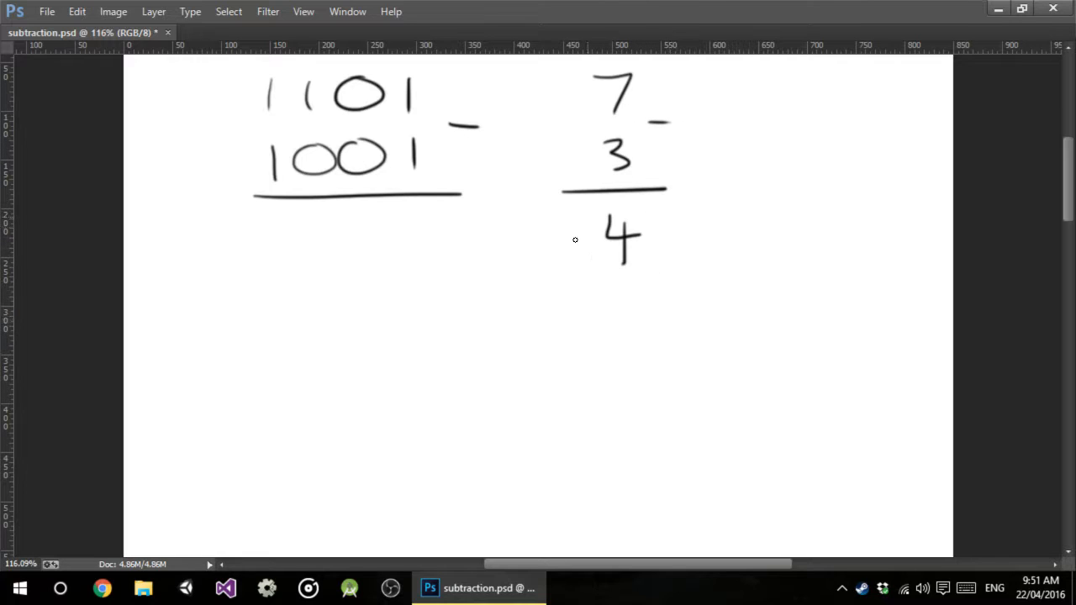
Write 7 + (−3) = 4 further right, then clear the decimal work from the canvas
drag(756, 75, 794, 121)
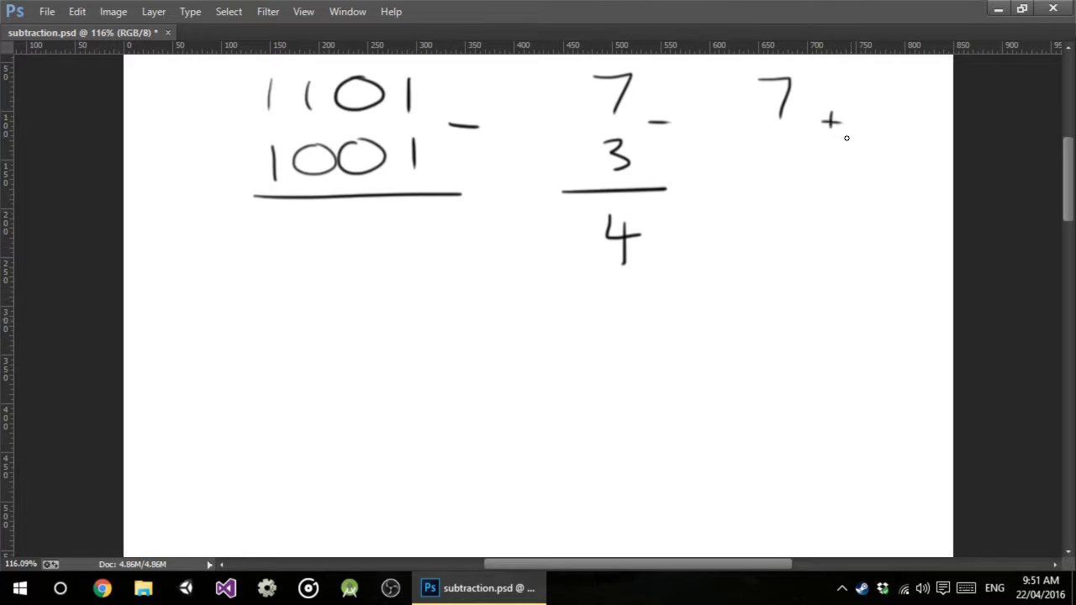
drag(773, 152, 832, 188)
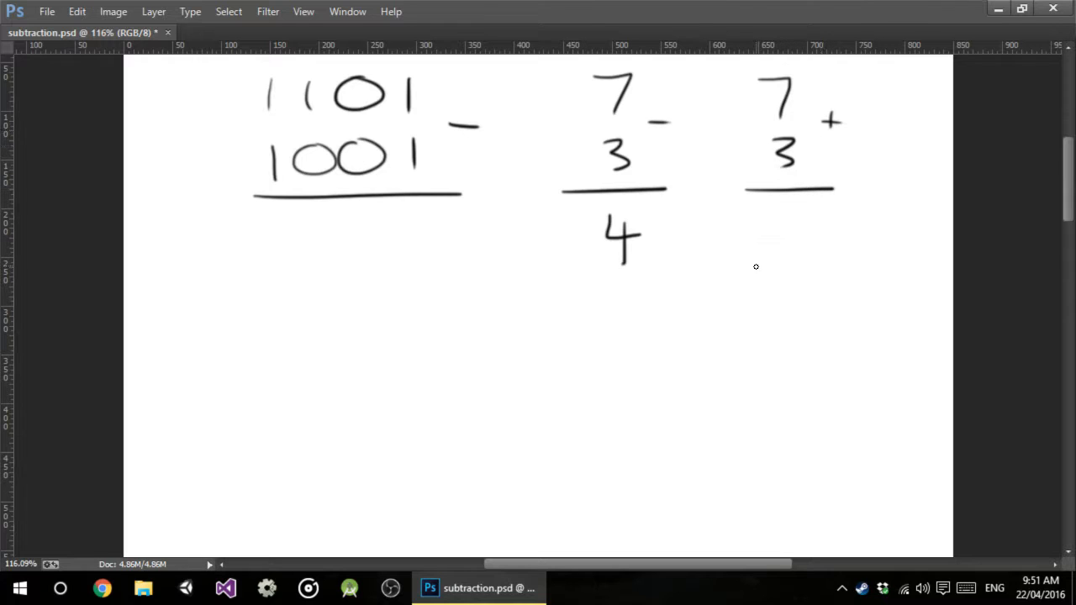
mouse_move(756, 158)
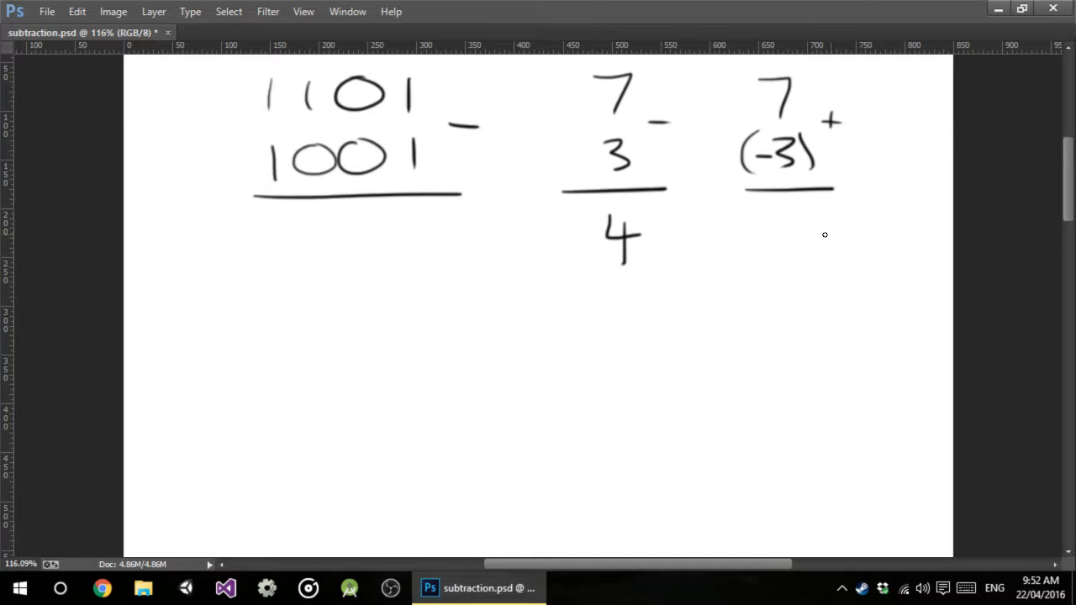
drag(773, 210, 815, 261)
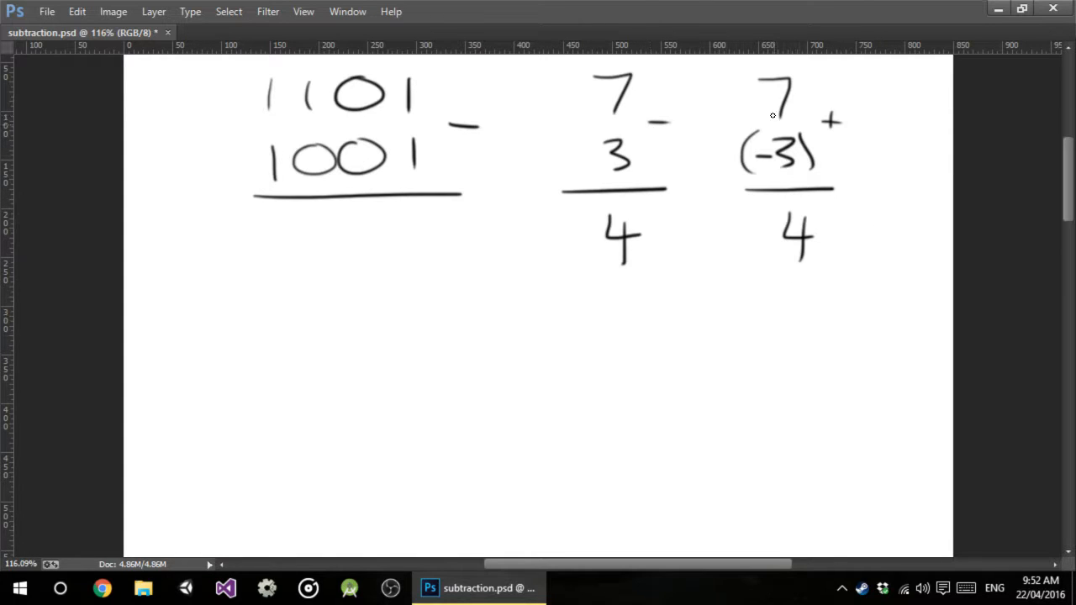
mouse_move(765, 141)
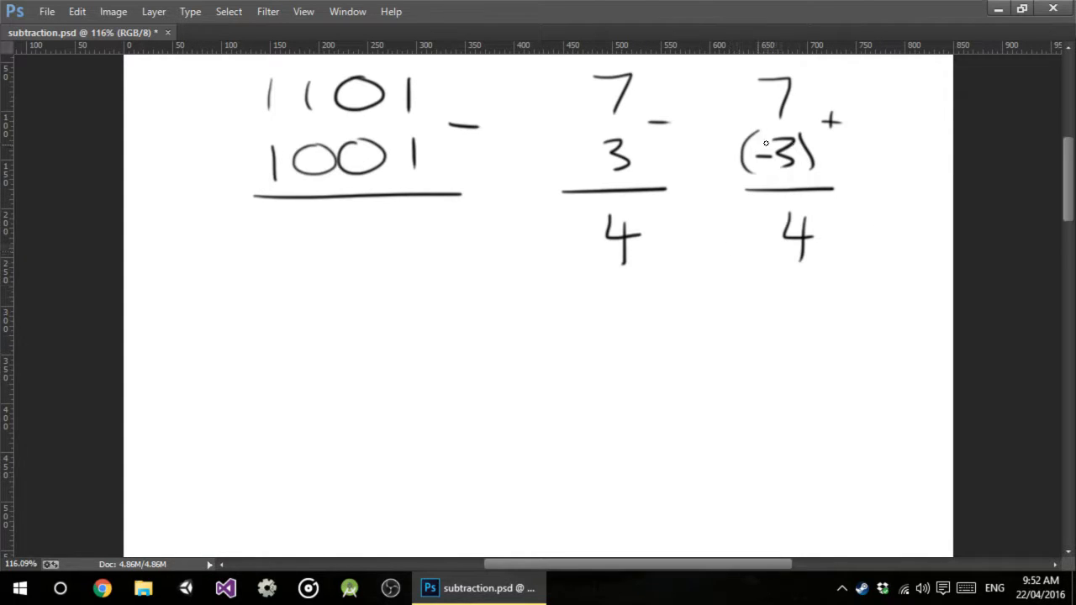
drag(537, 60, 882, 289)
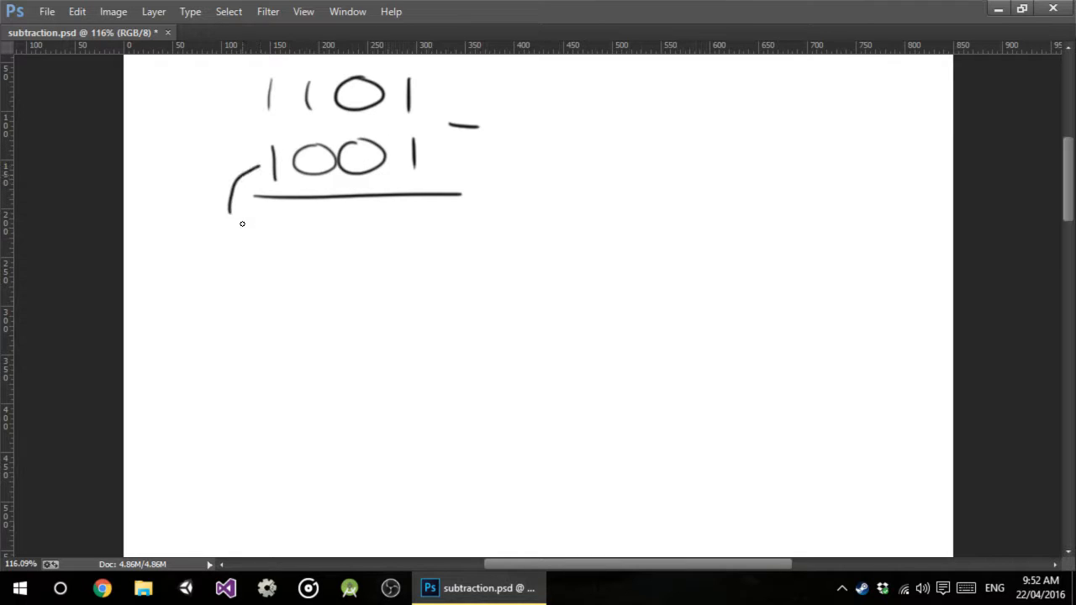
Draw an arrow from 1001 and rewrite 1001 underlined in a new row below
drag(252, 221, 395, 236)
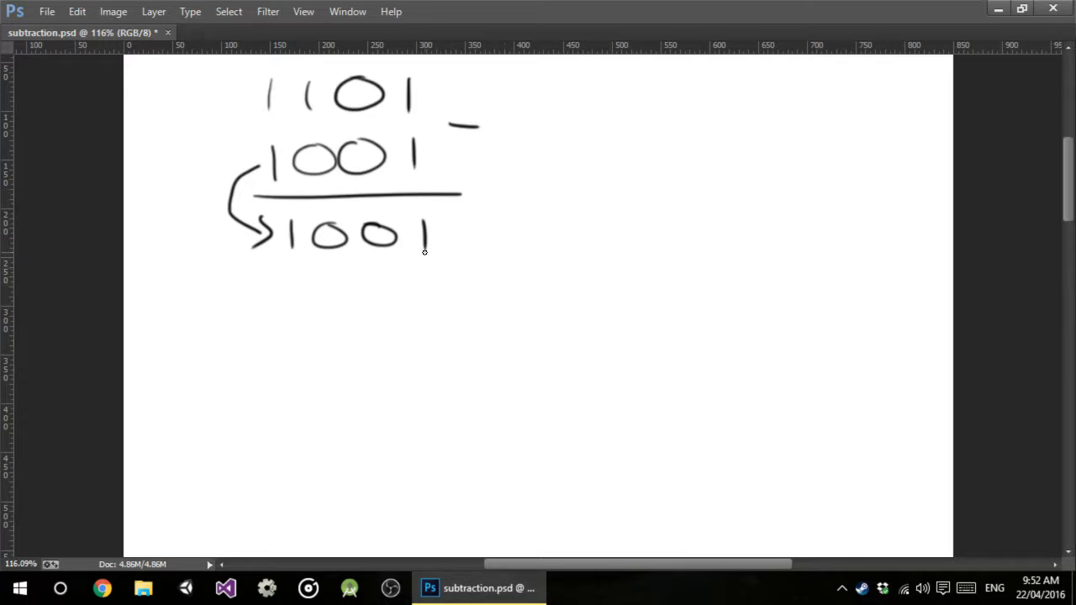
mouse_move(412, 269)
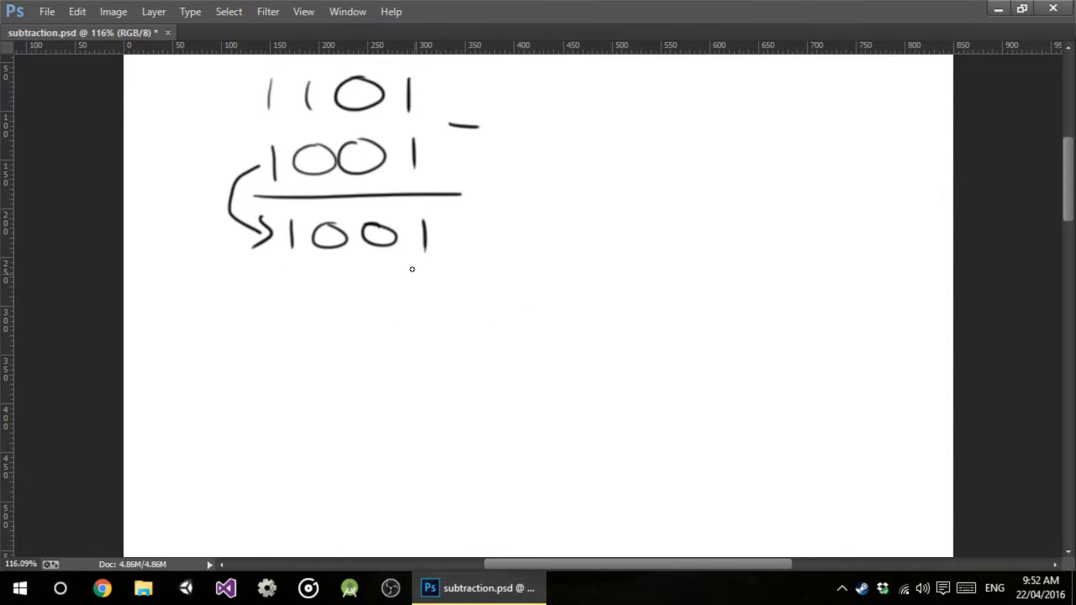
mouse_move(339, 339)
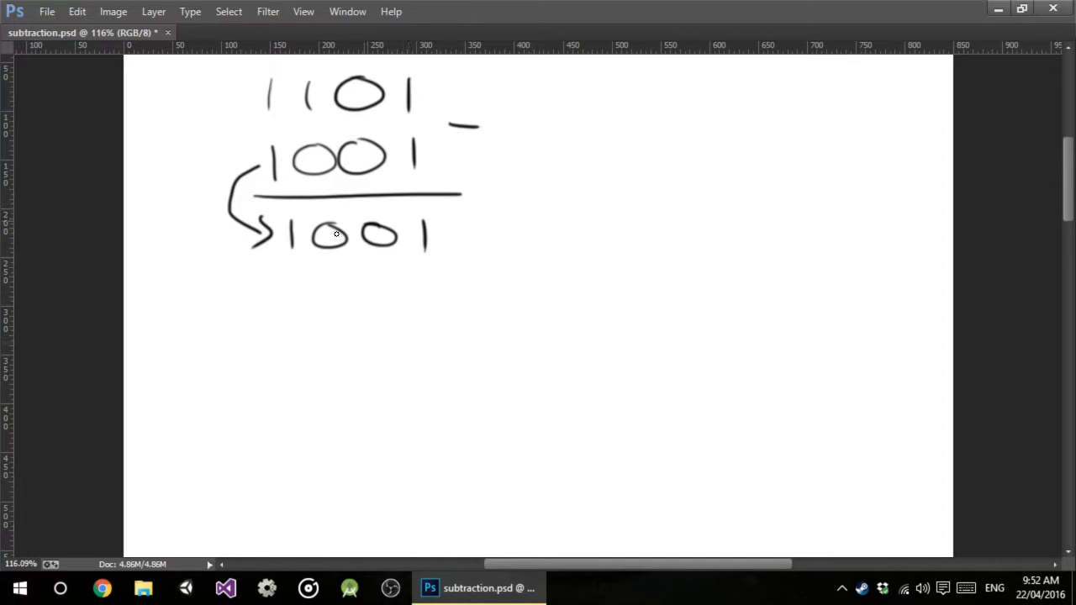
mouse_move(518, 243)
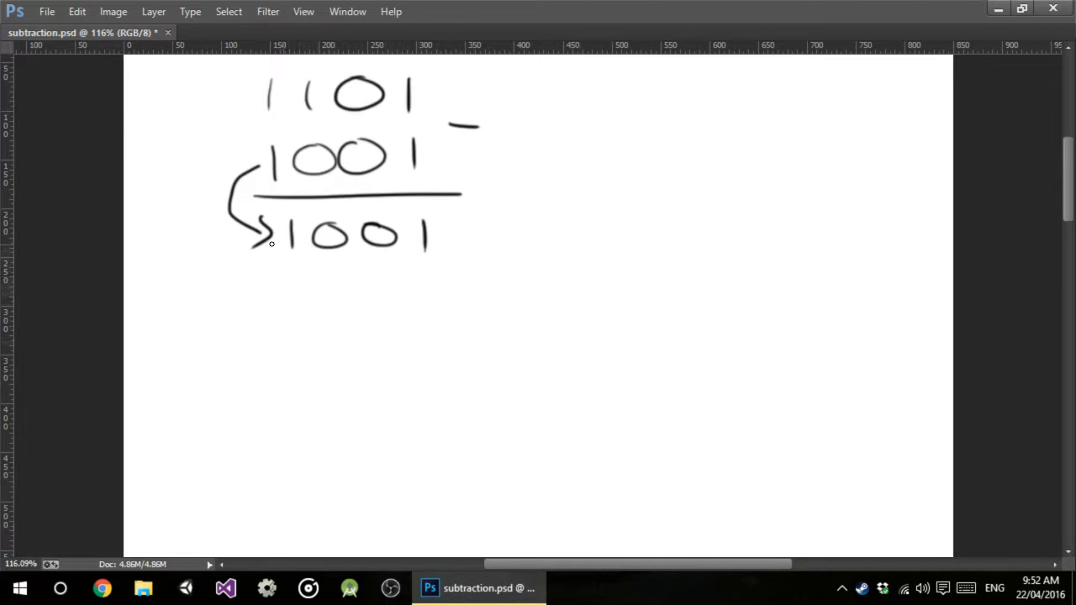
mouse_move(295, 234)
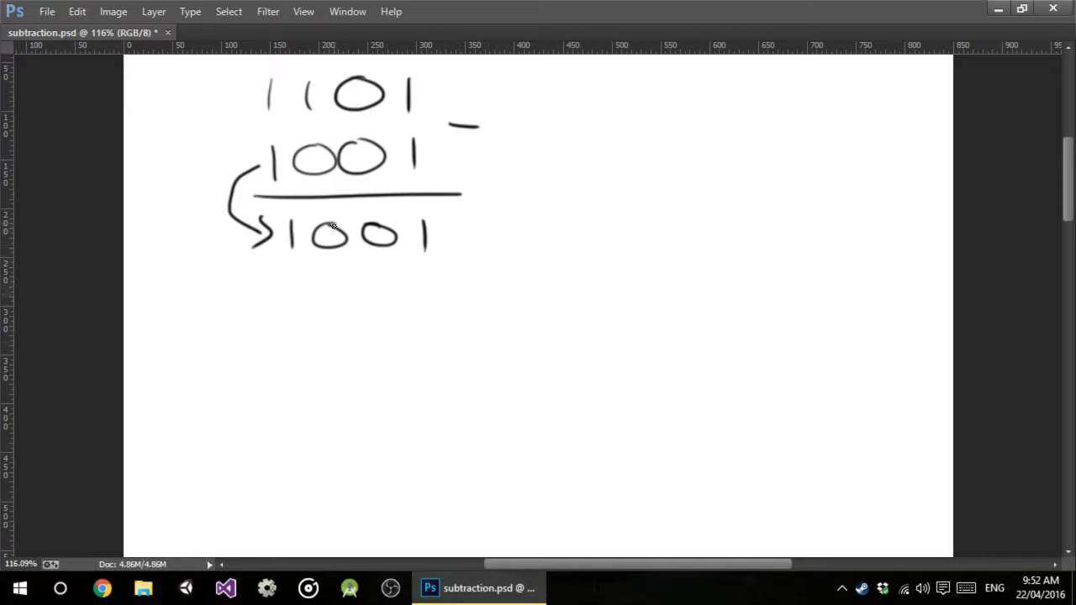
drag(272, 272, 299, 302)
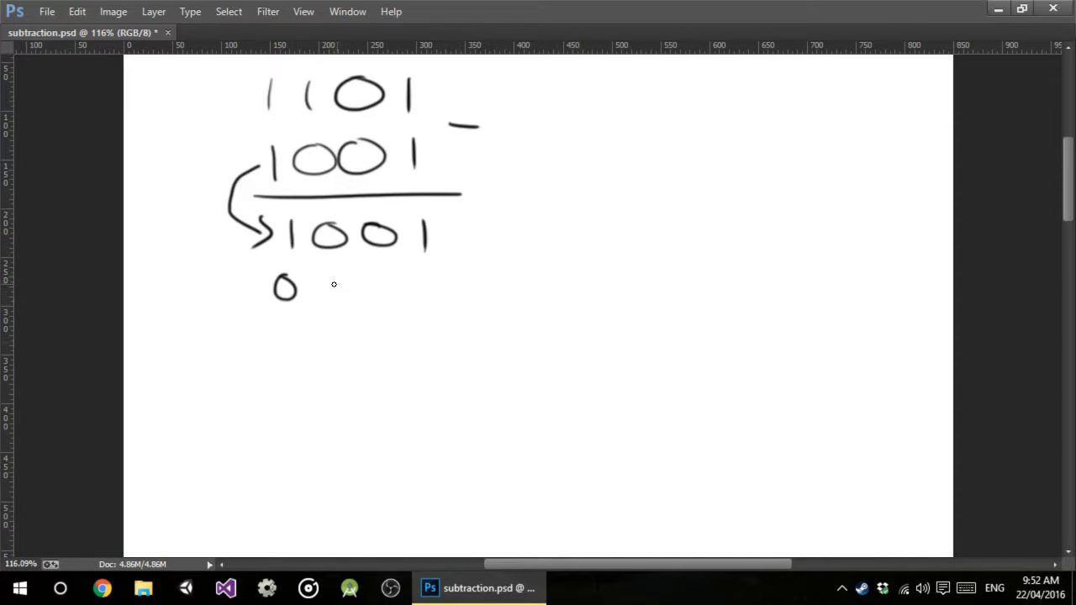
drag(327, 286, 436, 290)
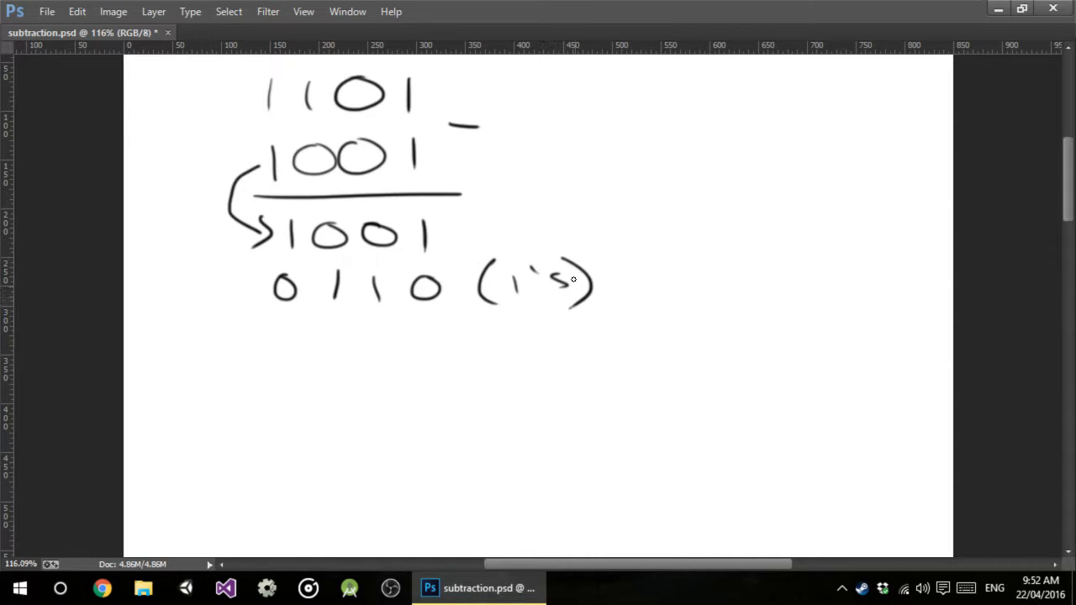
drag(283, 262, 450, 259)
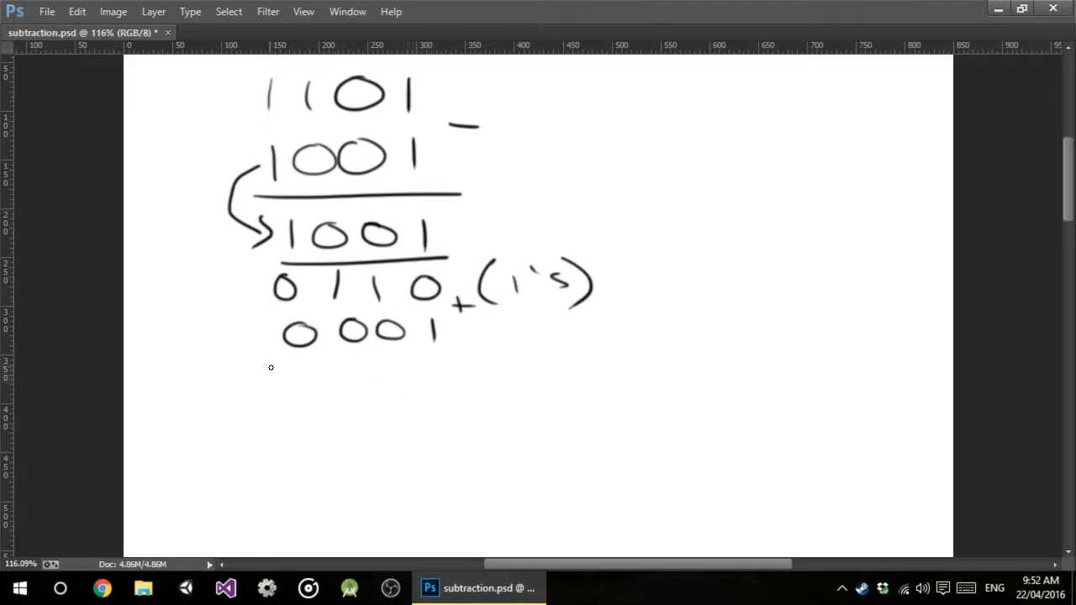
Draw the sum line under 0001 and label the result 0111 as (2's)
drag(271, 368, 494, 361)
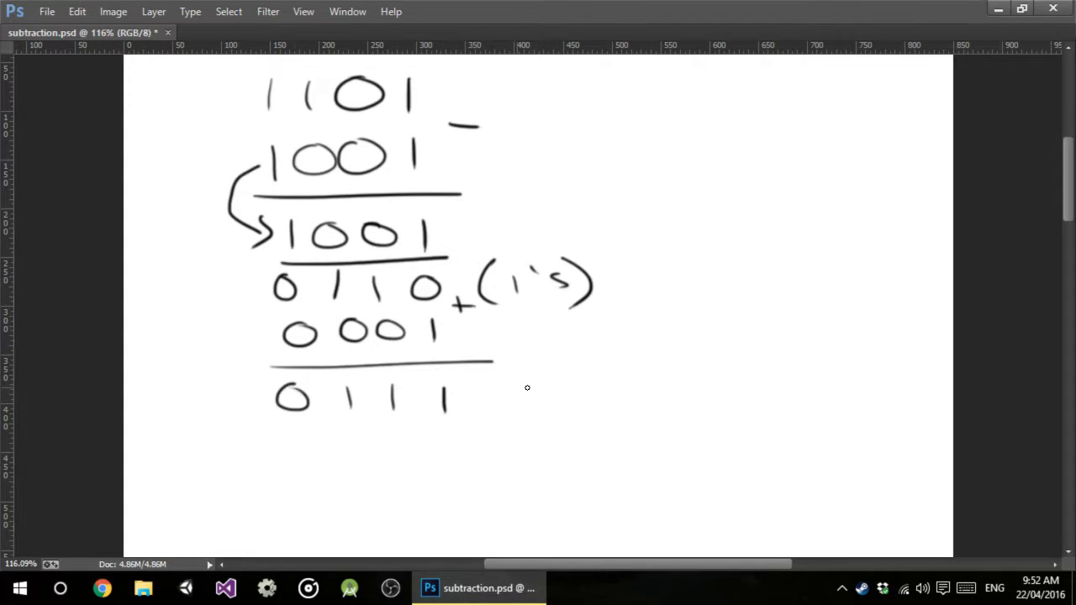
drag(504, 390, 622, 404)
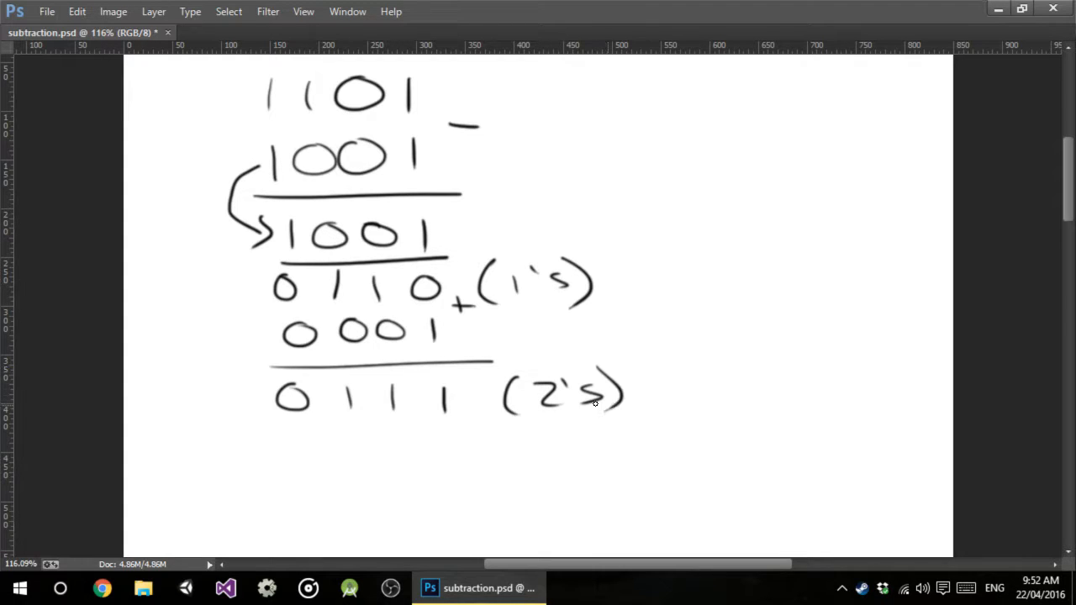
mouse_move(423, 149)
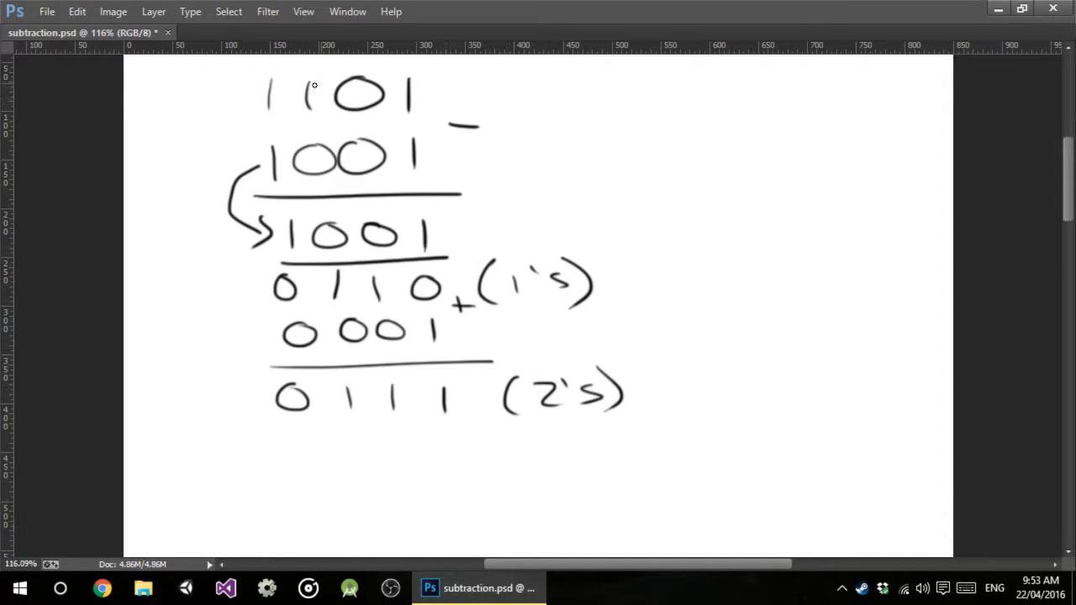
mouse_move(246, 101)
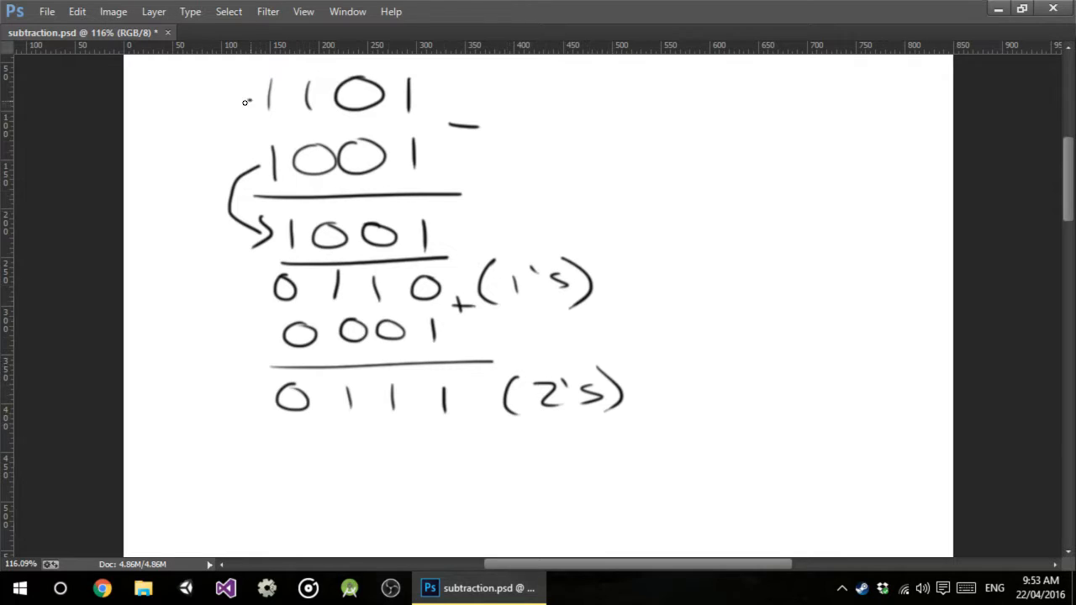
Bring 1101 down to 0111 with an arrow, write the sum 0100 and mark it with a star
drag(244, 99, 267, 422)
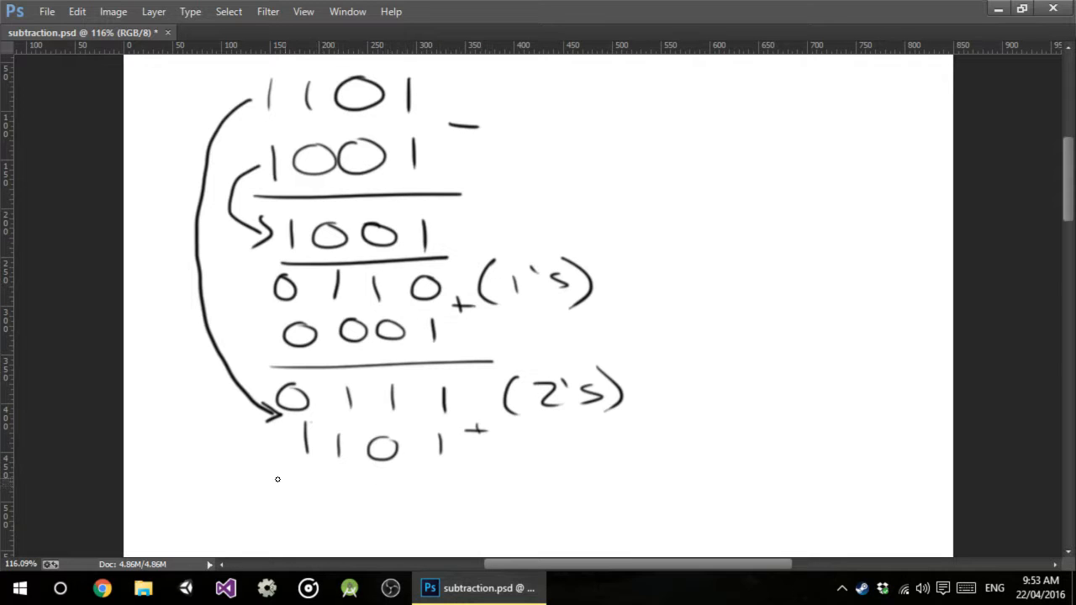
drag(272, 480, 481, 481)
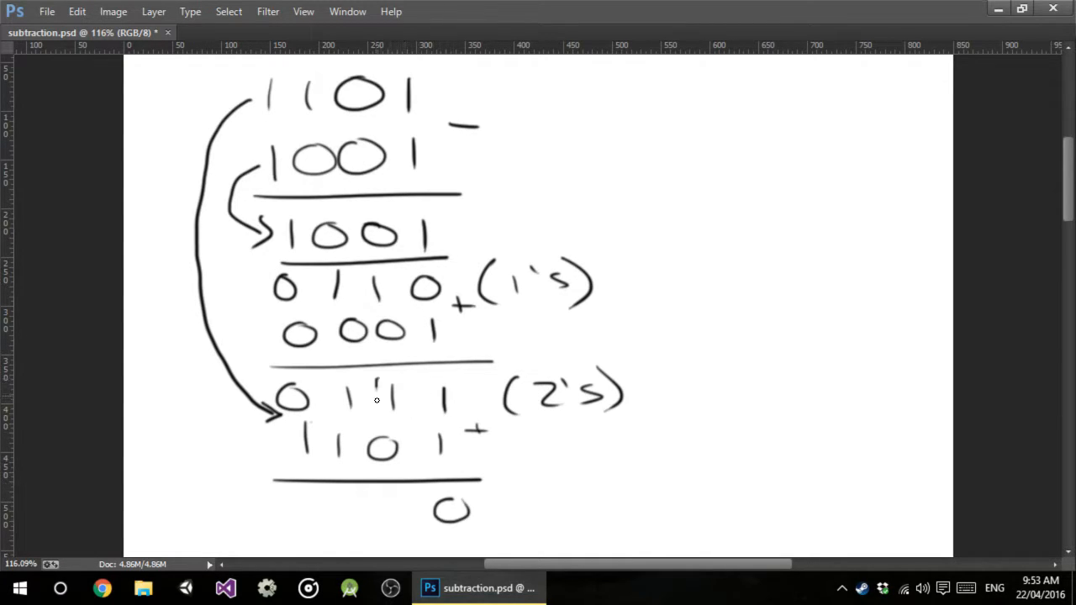
drag(383, 521, 412, 501)
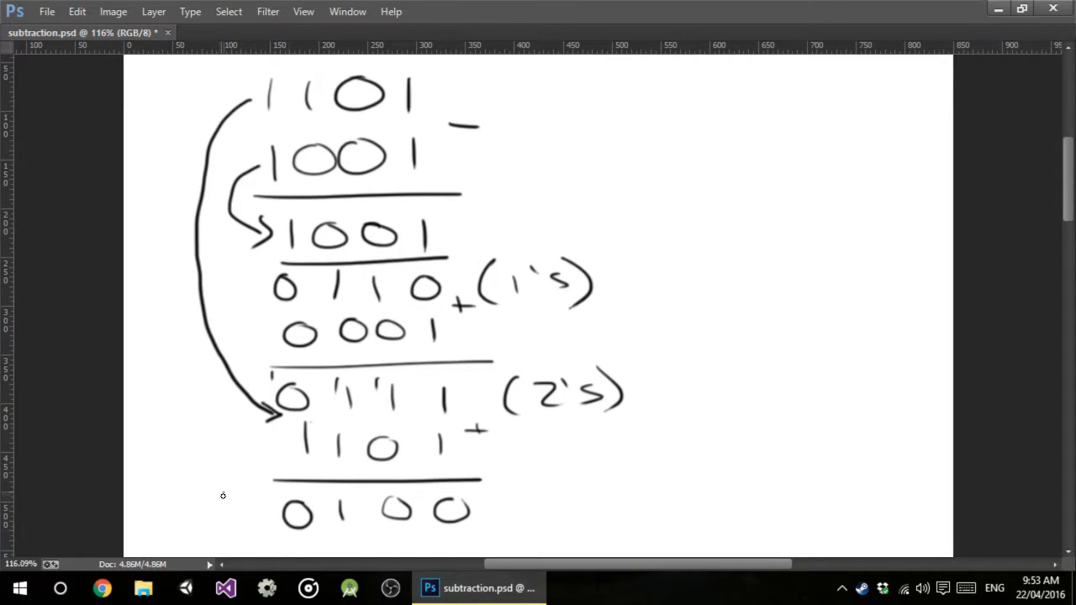
drag(225, 491, 226, 524)
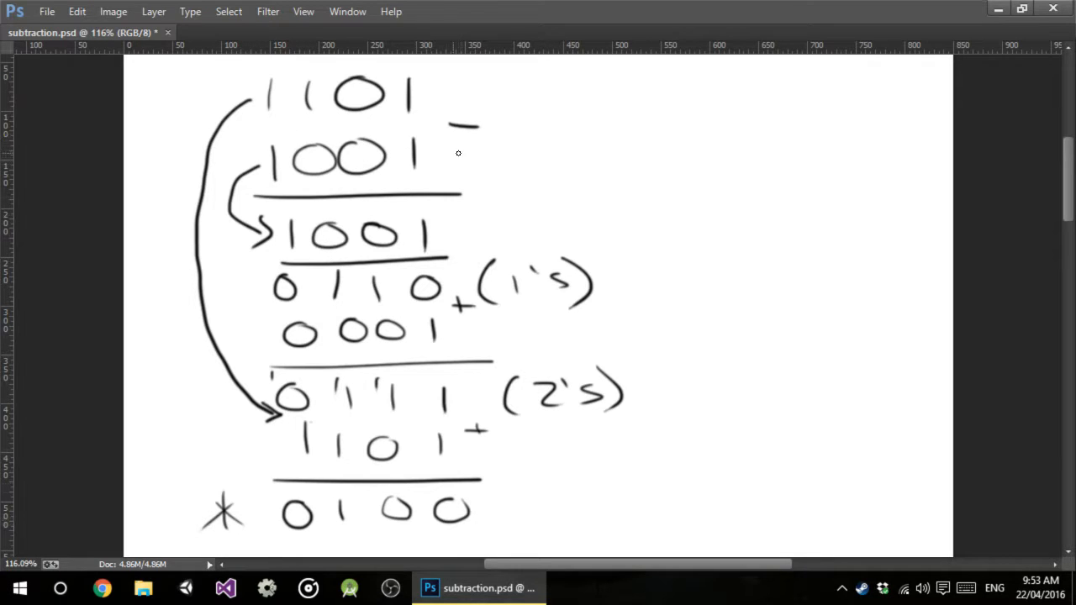
mouse_move(199, 531)
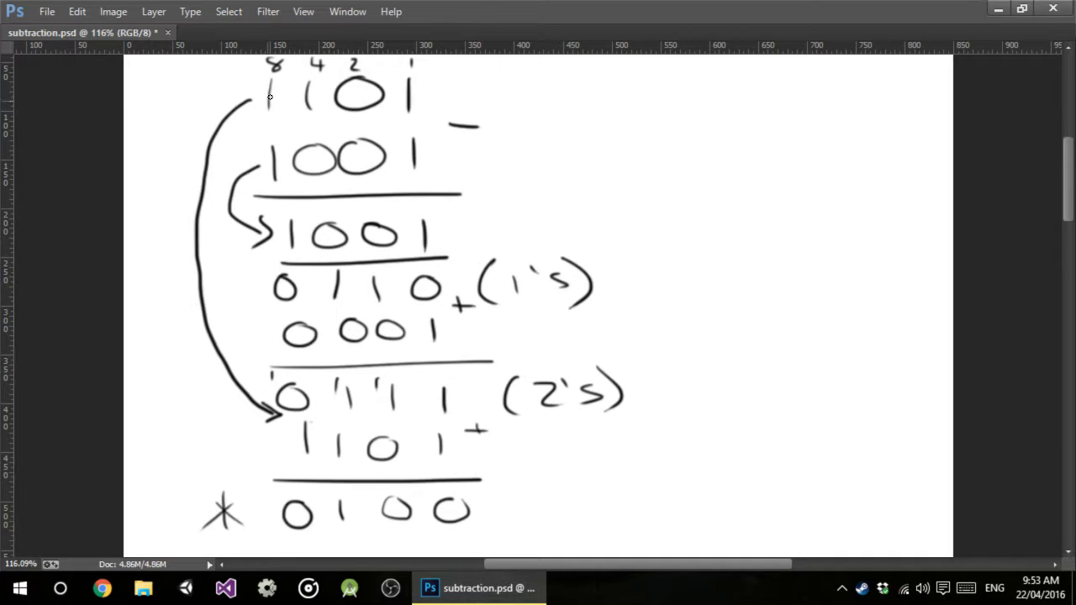
mouse_move(593, 94)
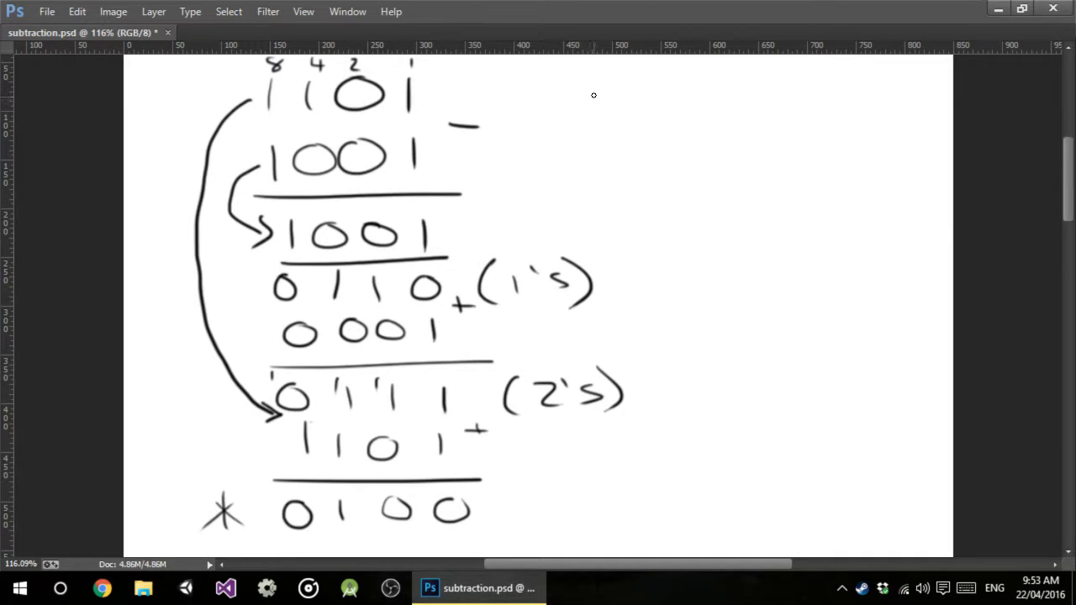
Write the decimal check 13 − 9 = 4 beside the binary problem
drag(592, 101, 664, 114)
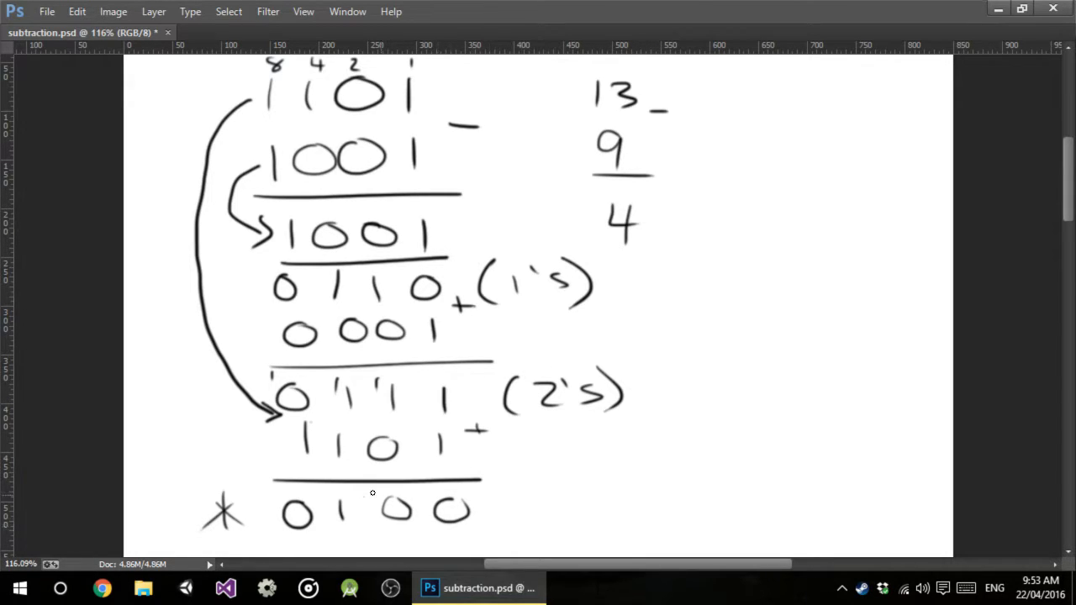
mouse_move(386, 464)
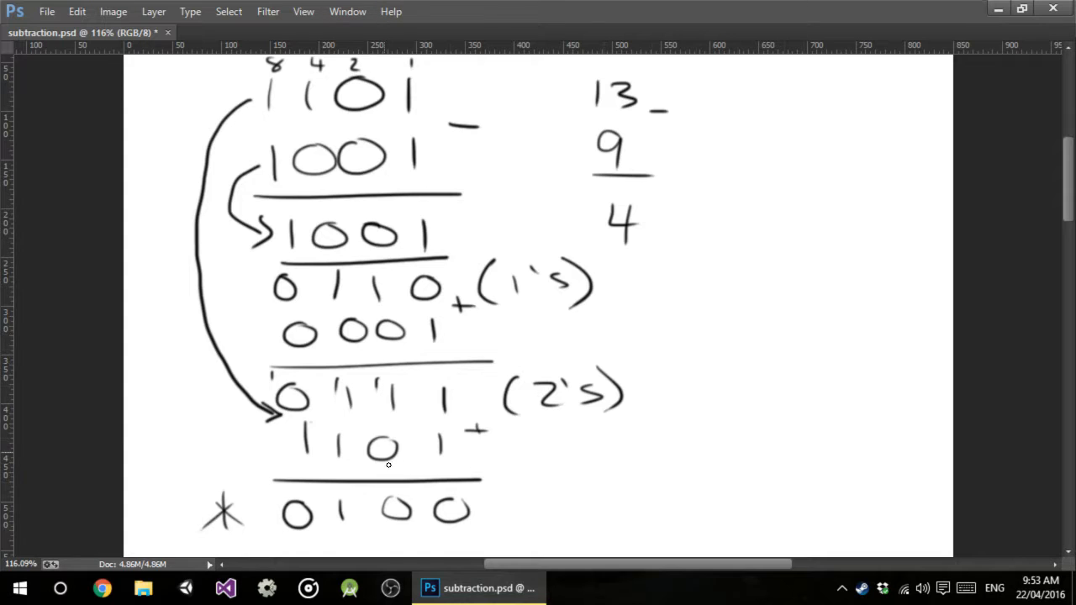
mouse_move(336, 161)
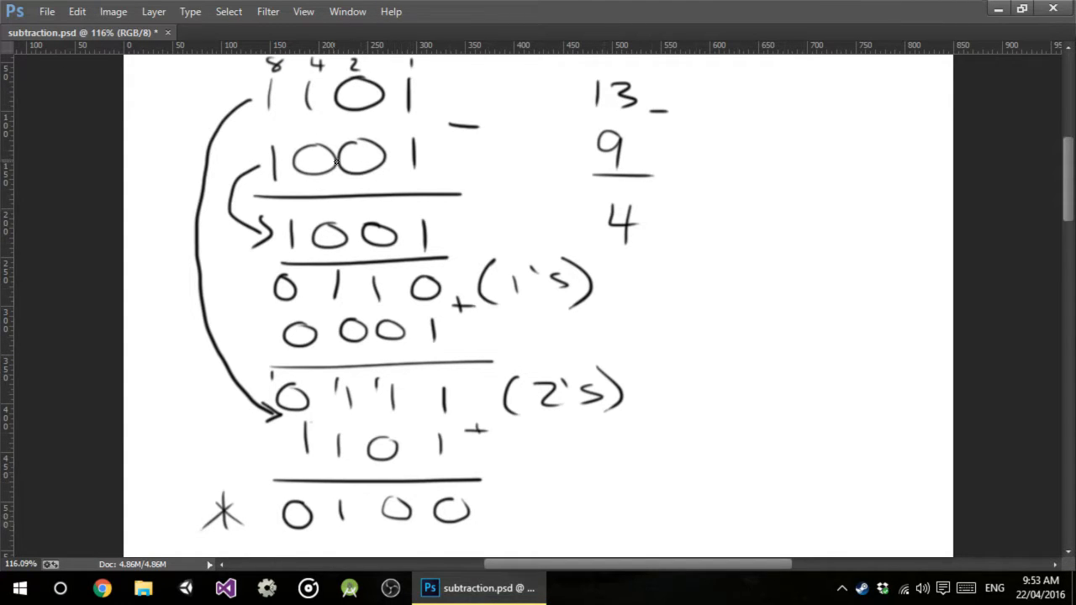
mouse_move(529, 444)
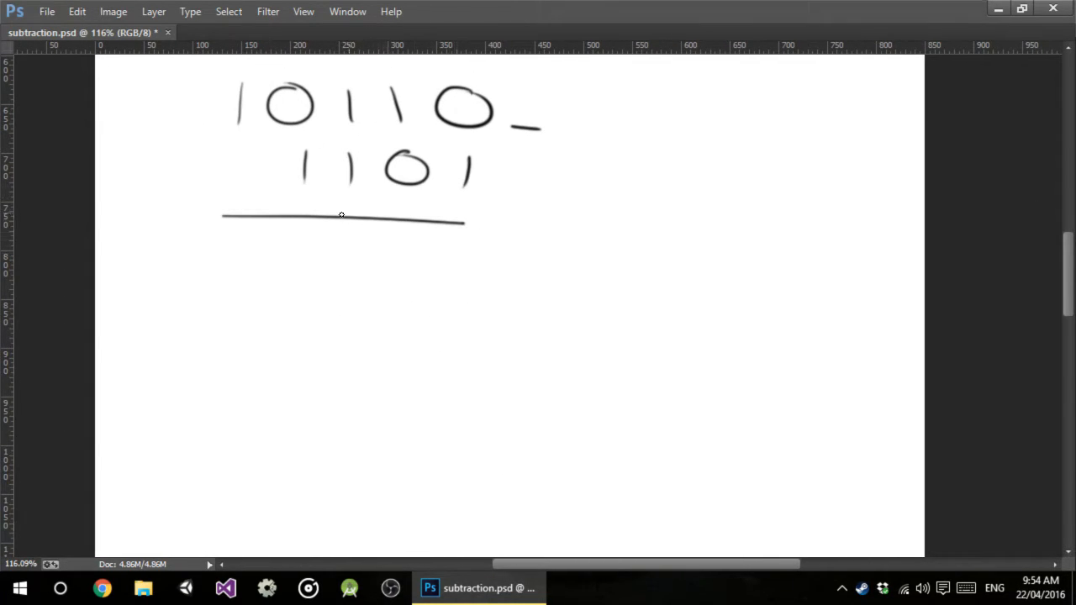
mouse_move(286, 160)
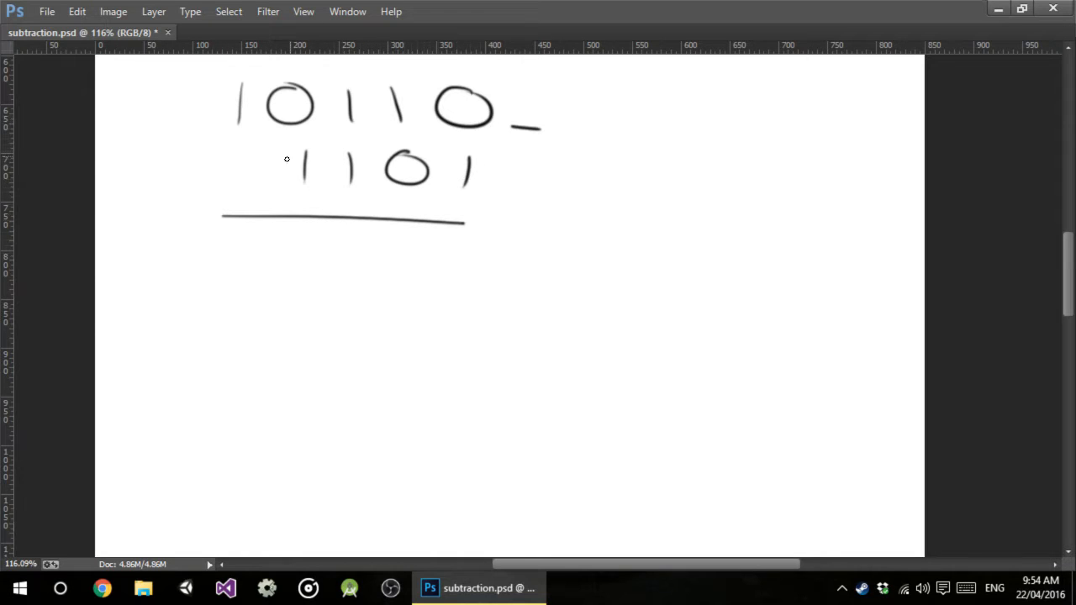
mouse_move(346, 198)
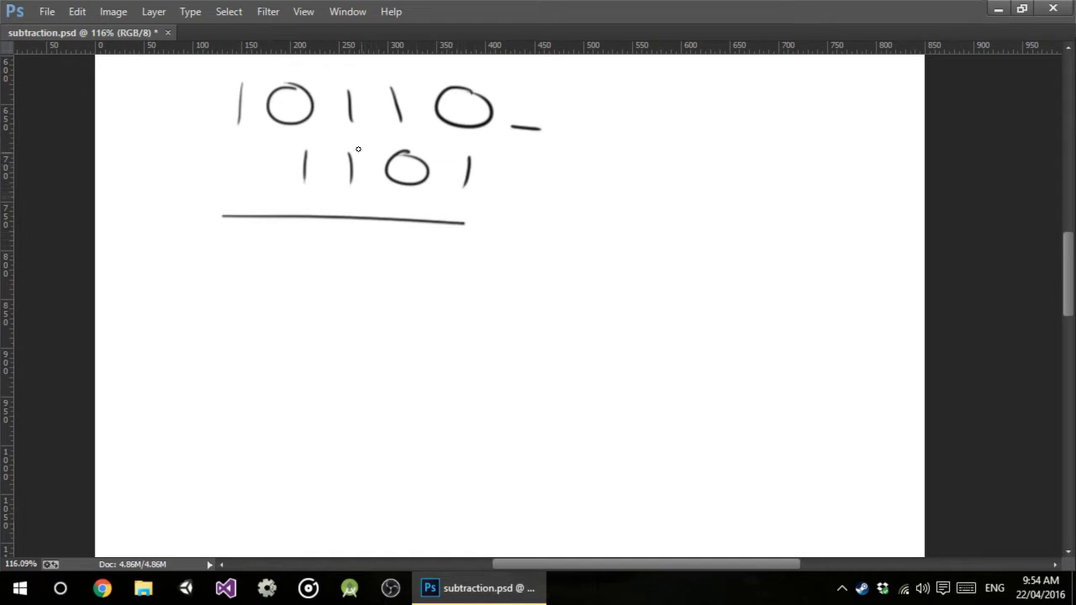
mouse_move(326, 140)
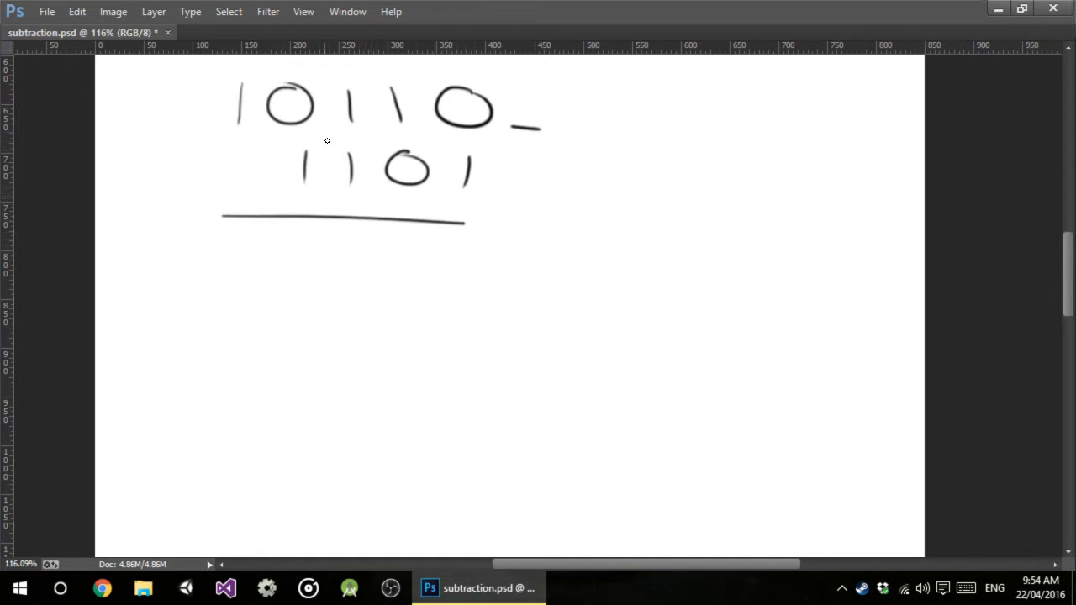
mouse_move(331, 117)
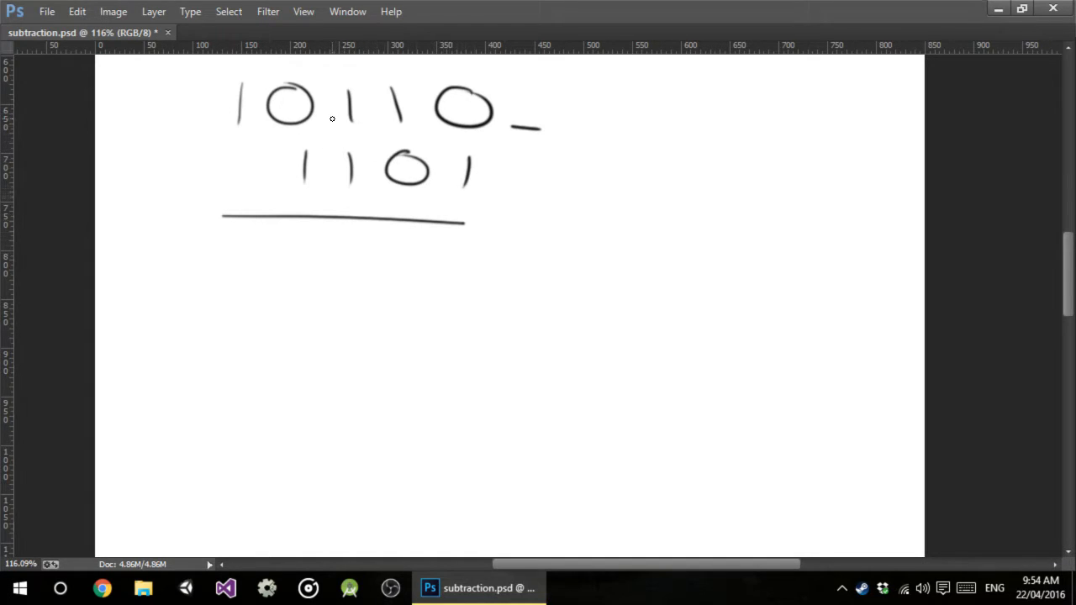
mouse_move(452, 164)
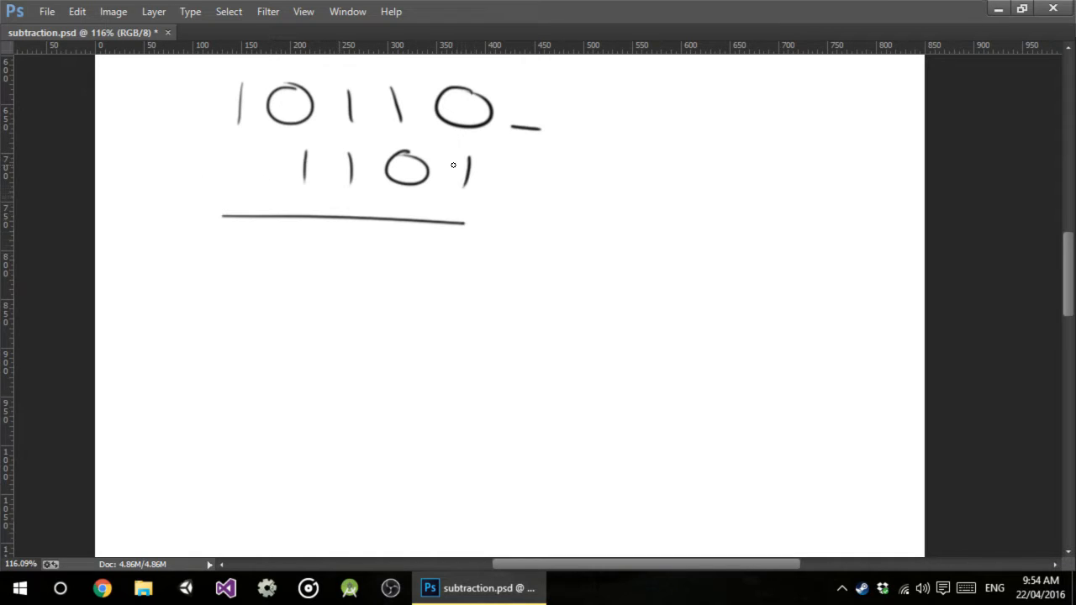
Pad 1101 to 01101, arrow it down below the line and start its one's complement 10010
drag(221, 165, 266, 165)
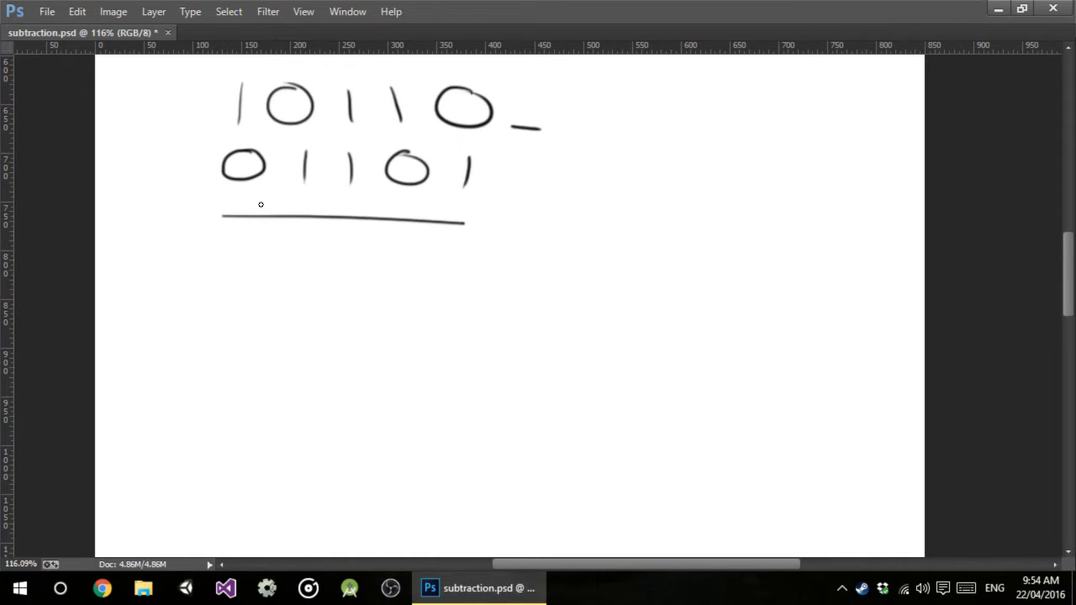
mouse_move(205, 192)
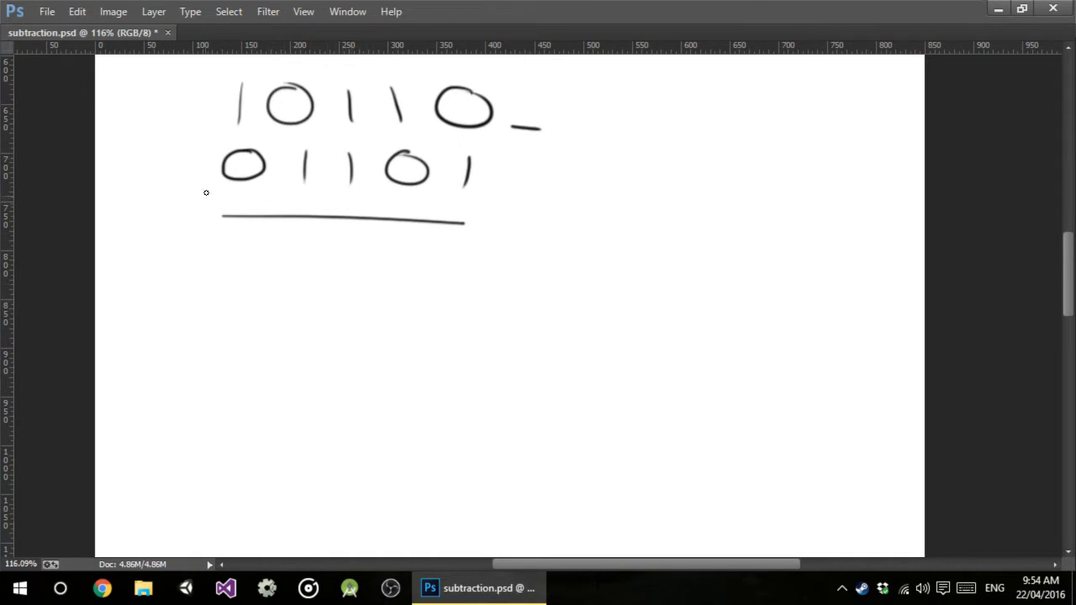
drag(205, 182, 215, 252)
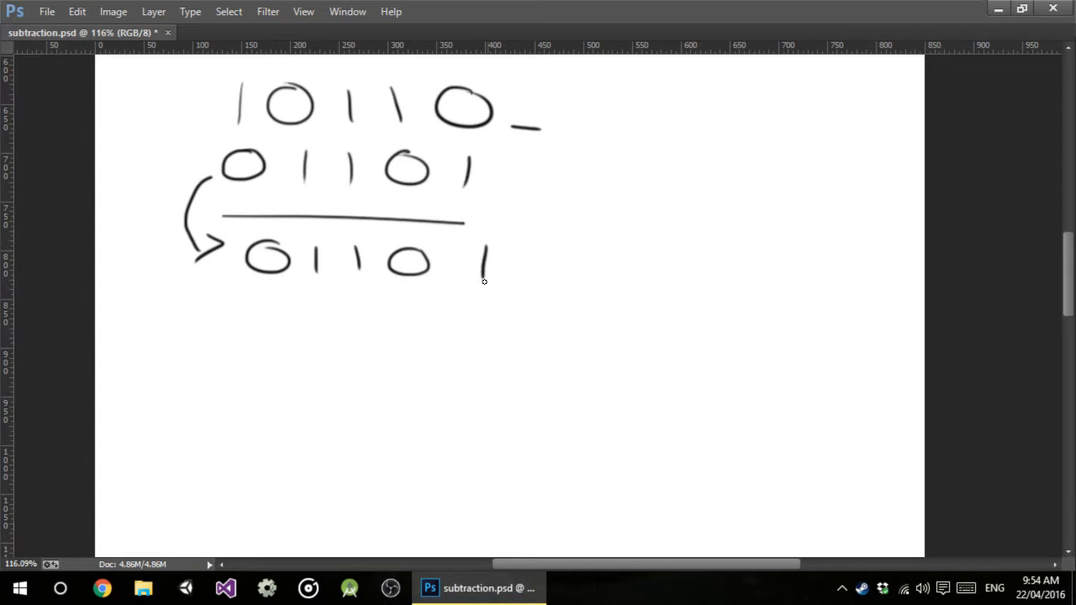
mouse_move(259, 246)
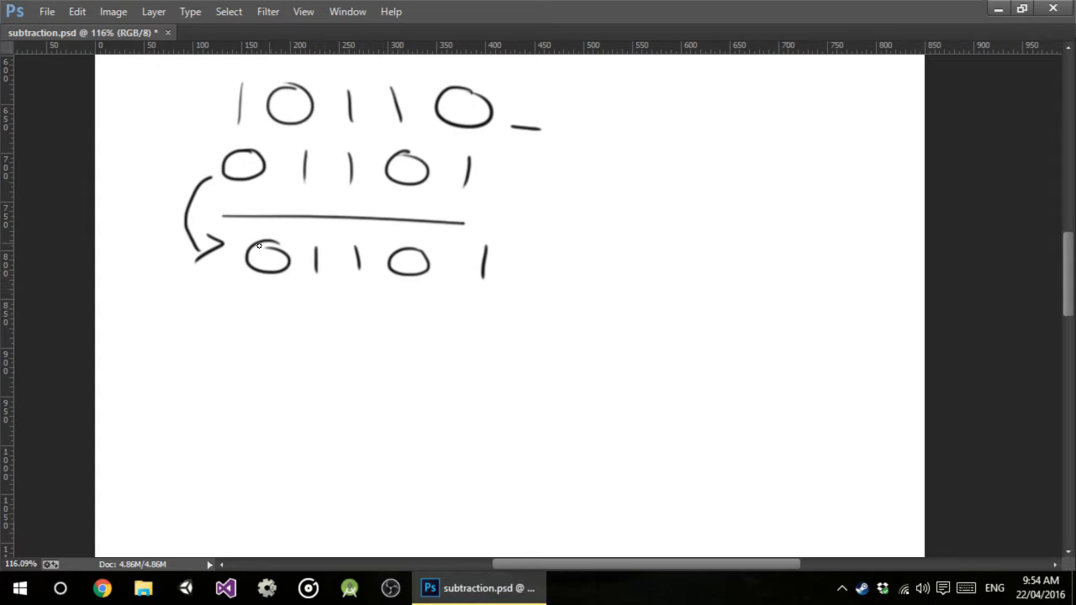
drag(271, 304, 272, 336)
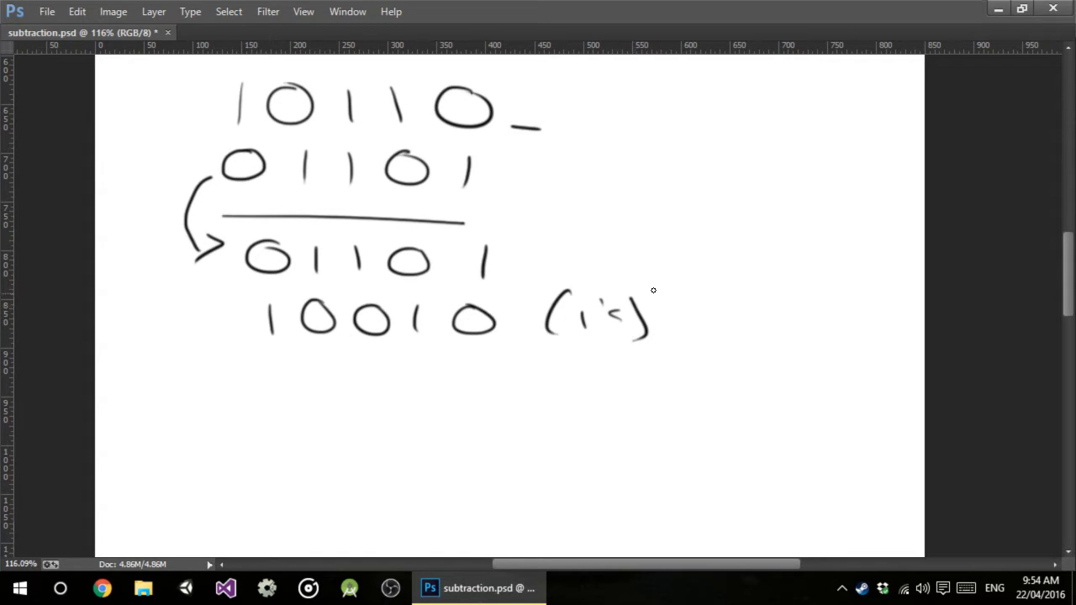
mouse_move(471, 363)
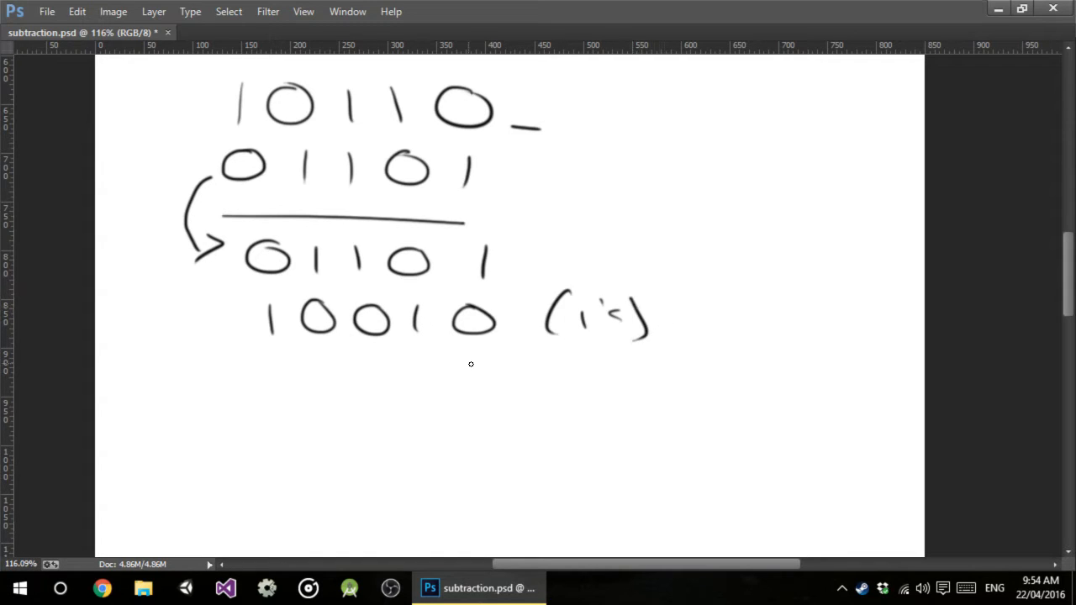
Rule off 10010, add 00001 and write the sum 10011 labelled (2's)
drag(246, 293, 519, 295)
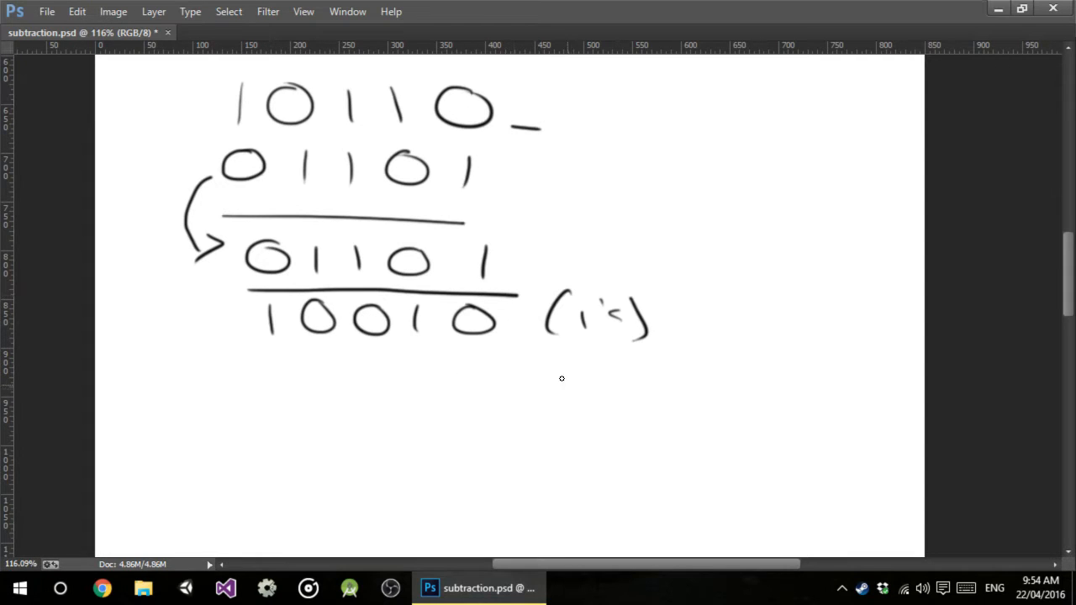
drag(266, 362, 340, 369)
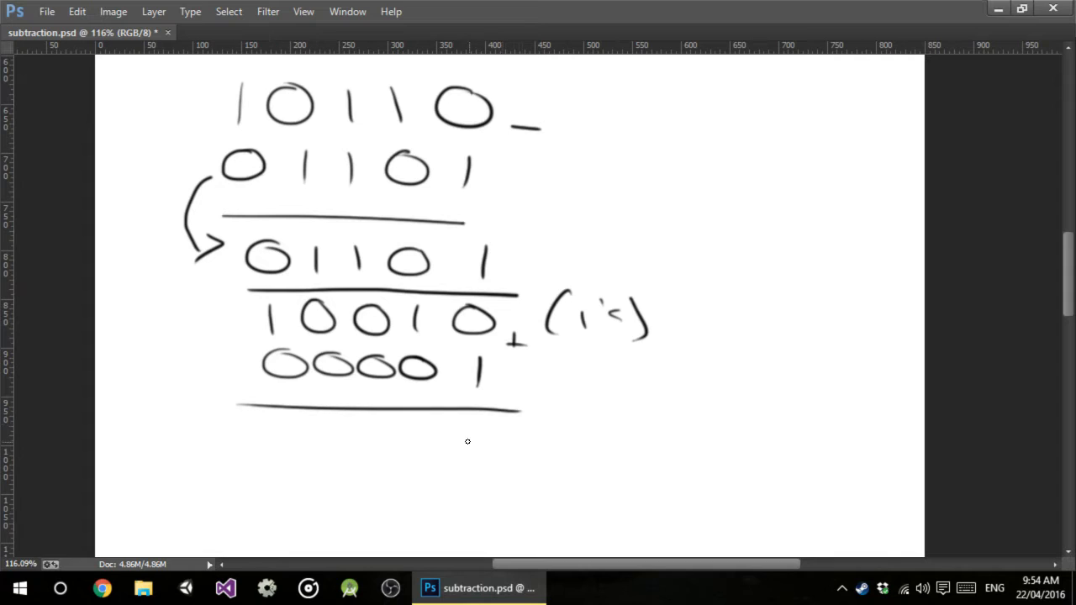
drag(311, 451, 474, 450)
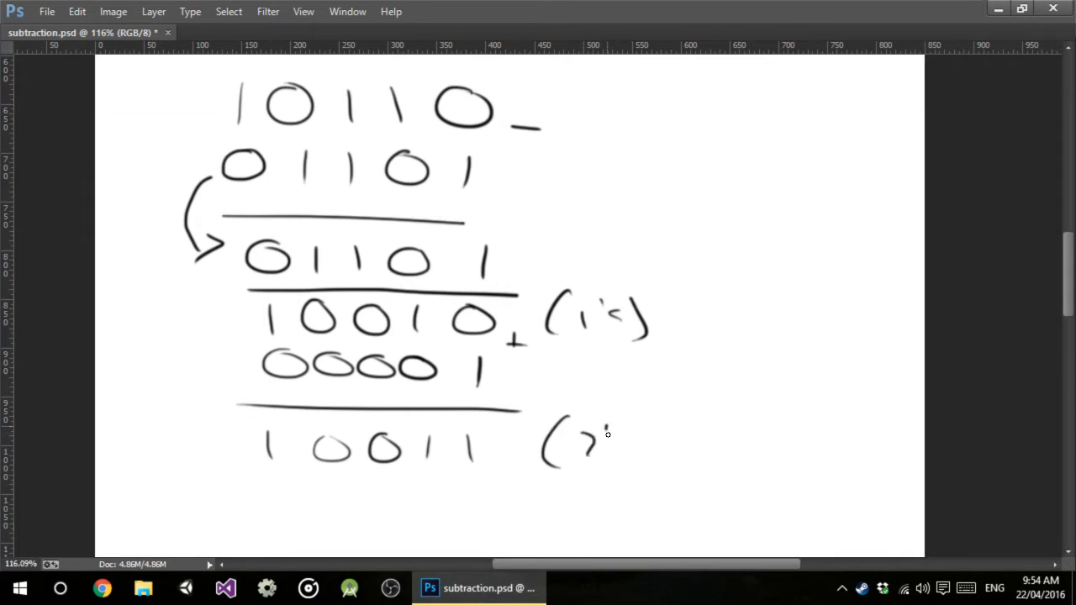
drag(588, 445, 656, 440)
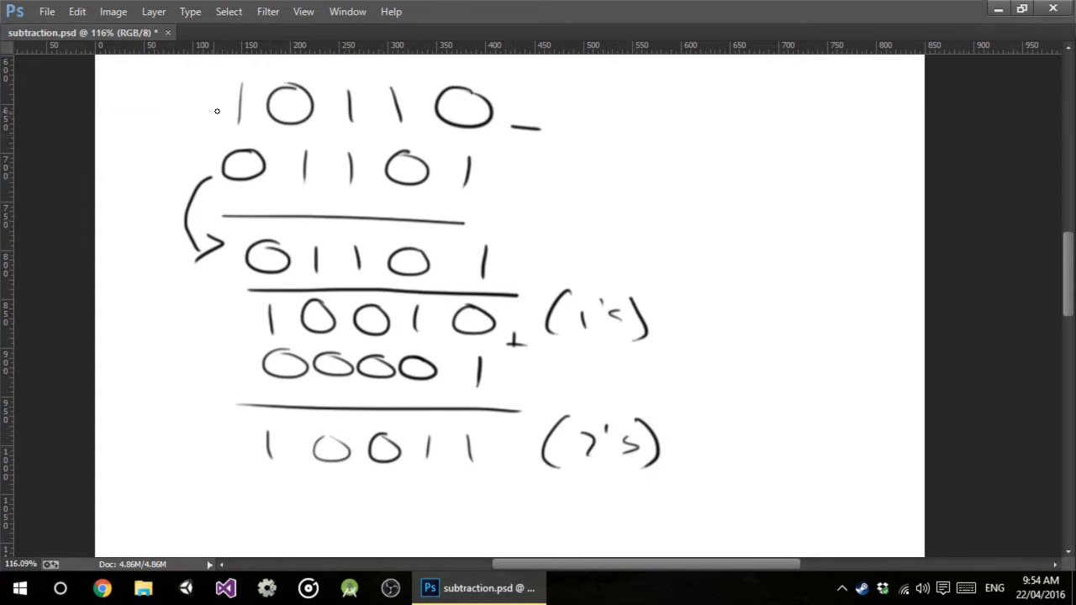
Draw a curved arrow from 10110 and copy it below the two's complement 10011
drag(215, 111, 261, 486)
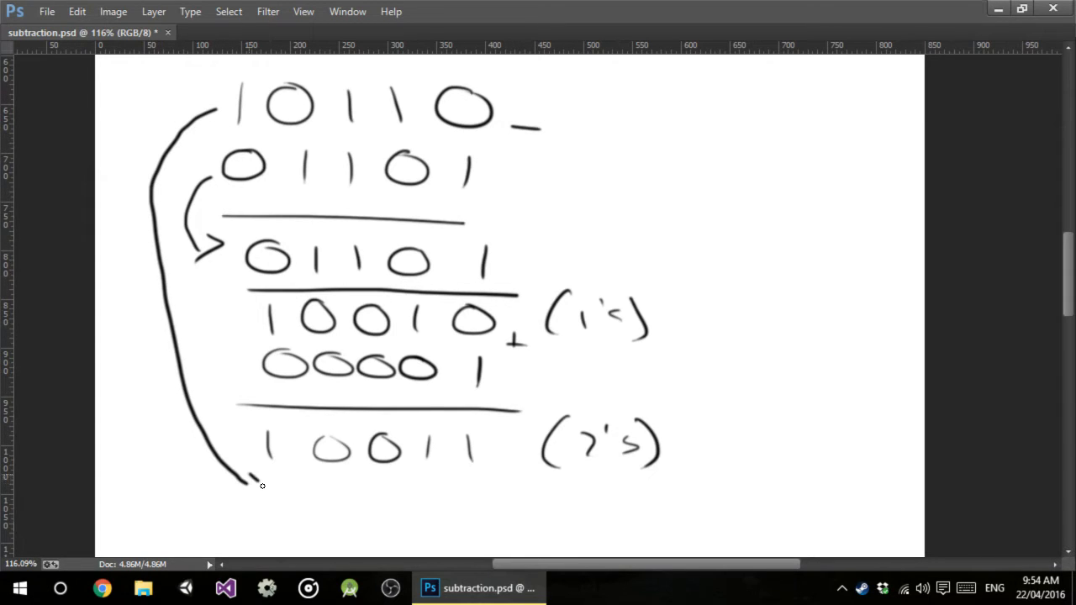
drag(252, 479, 336, 487)
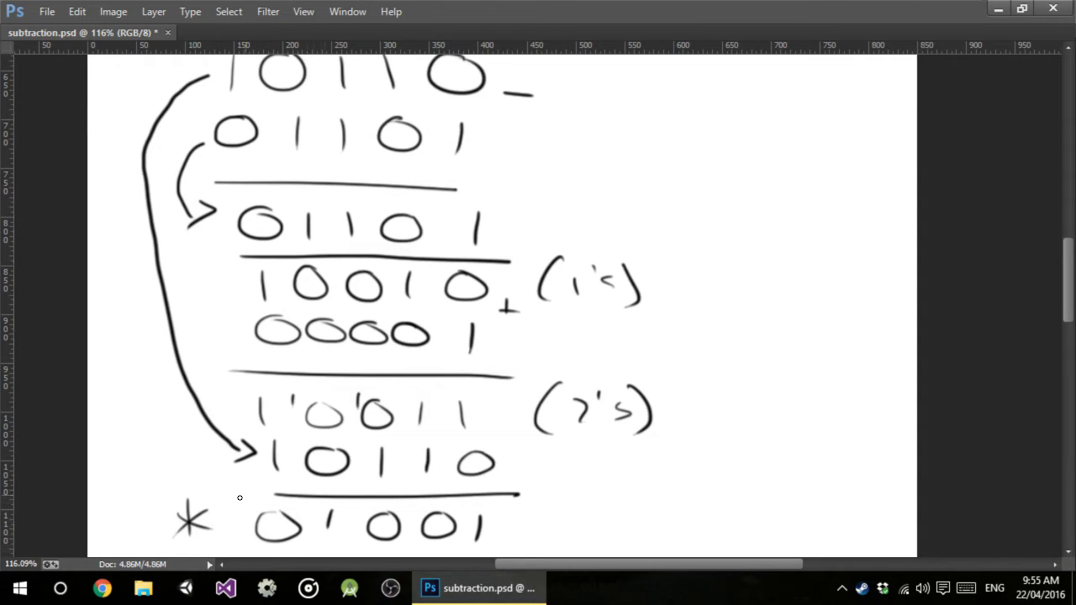
mouse_move(420, 131)
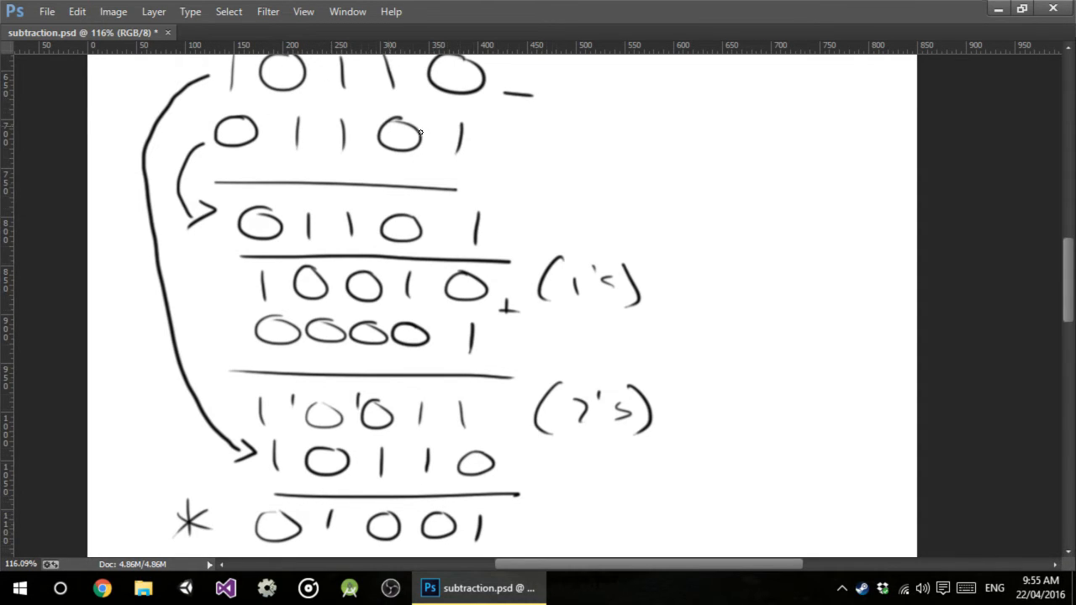
mouse_move(541, 434)
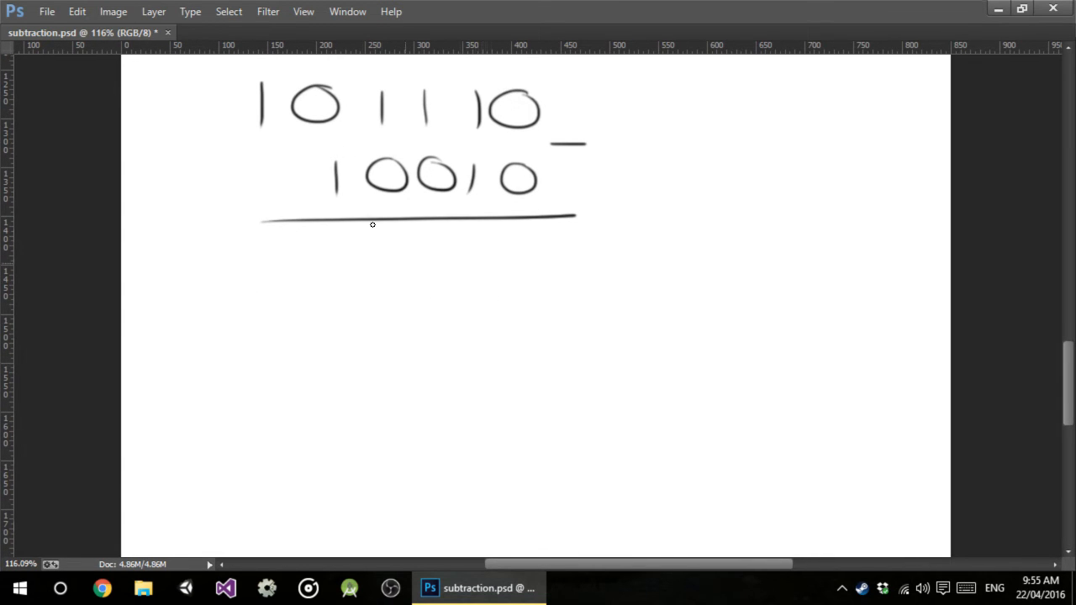
mouse_move(279, 168)
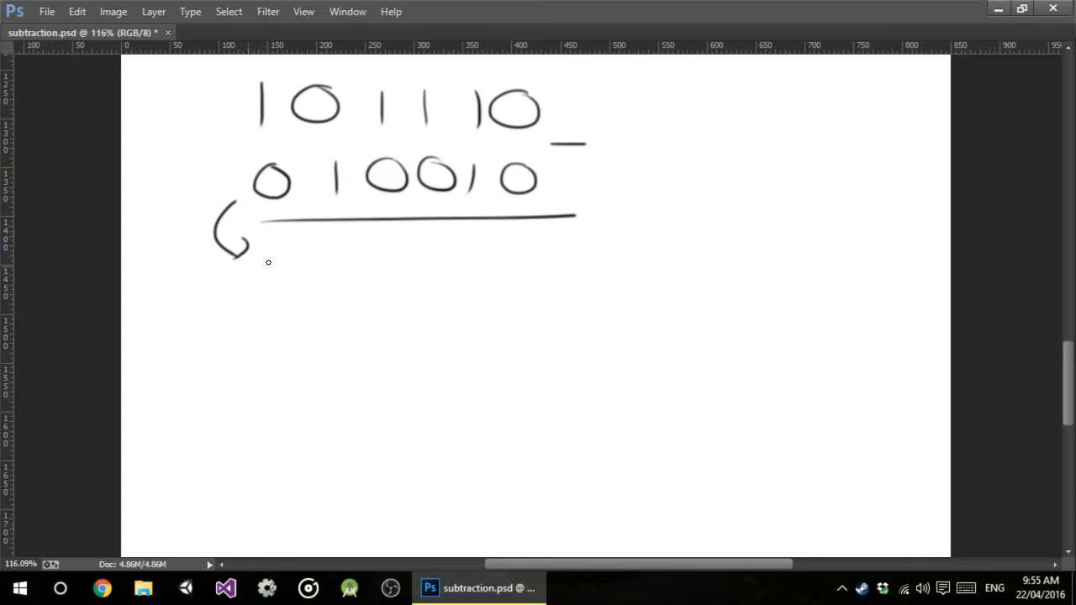
Copy 010010 below the rule, write its one's complement 101101 and + 000001 beneath
drag(268, 269, 484, 269)
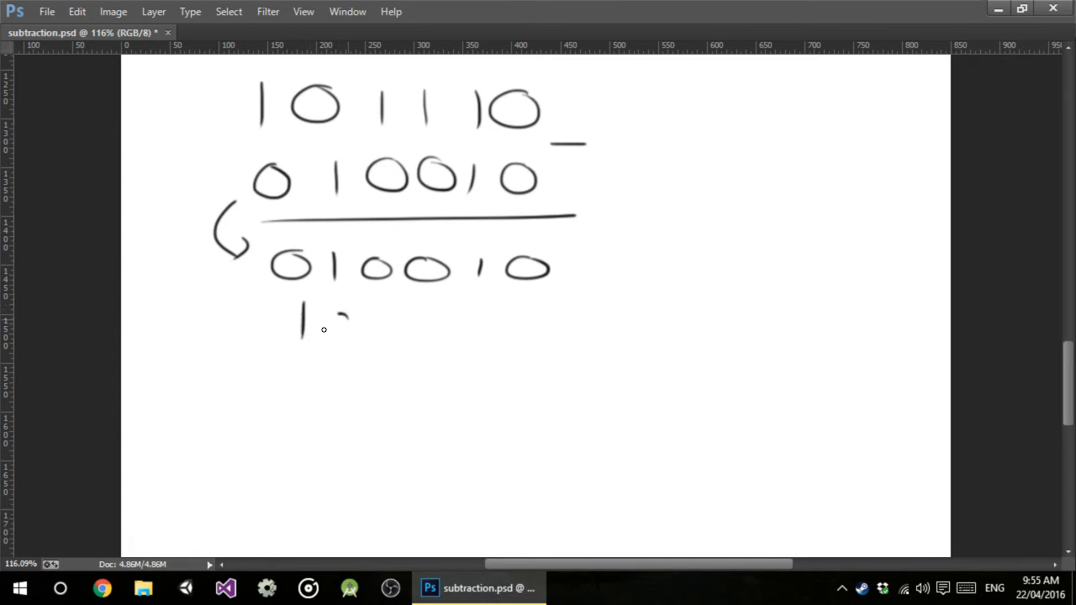
drag(323, 328, 541, 327)
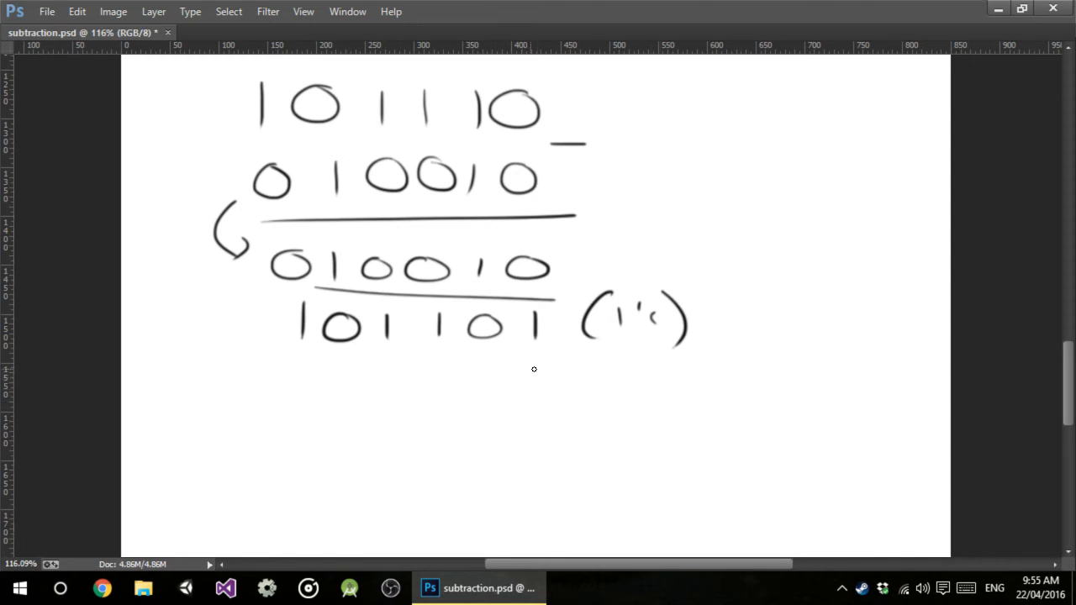
drag(311, 370, 299, 395)
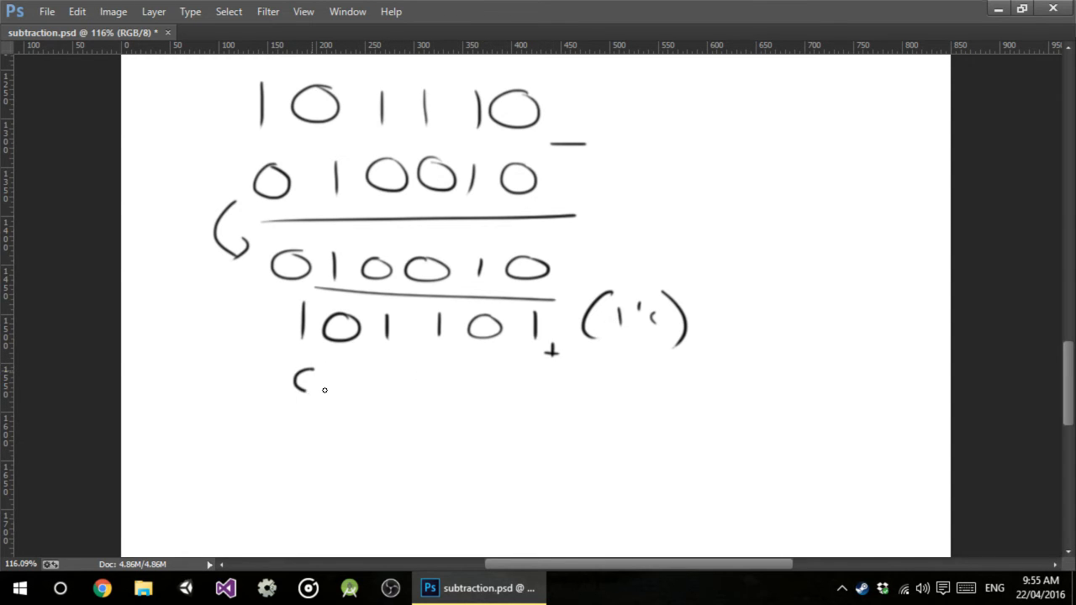
drag(299, 383, 546, 384)
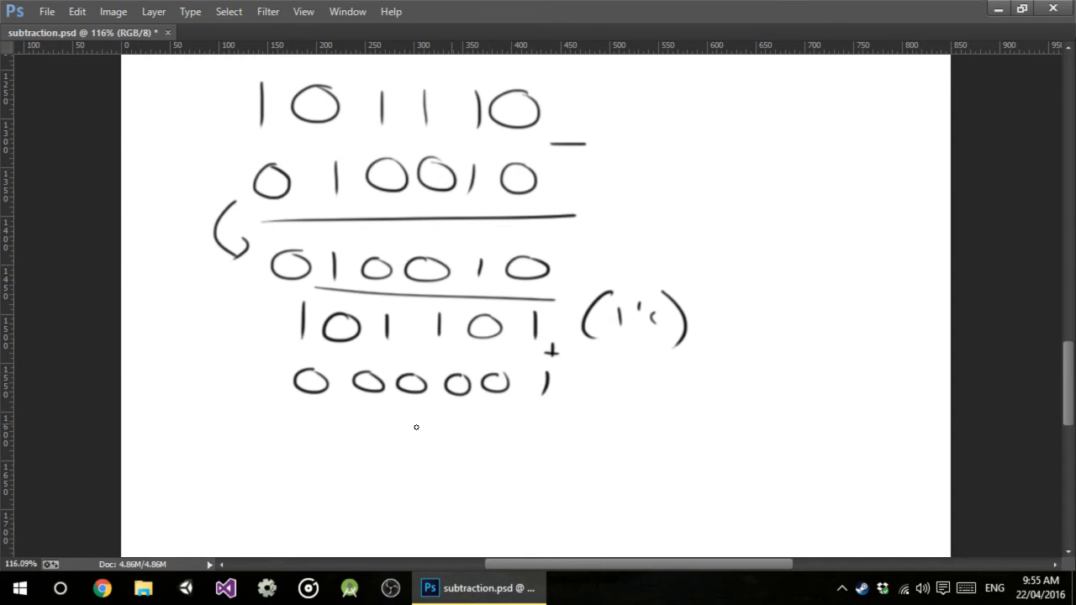
Write the sum 101110 under a rule and arrow the top 101110 down beneath it
drag(300, 427, 575, 428)
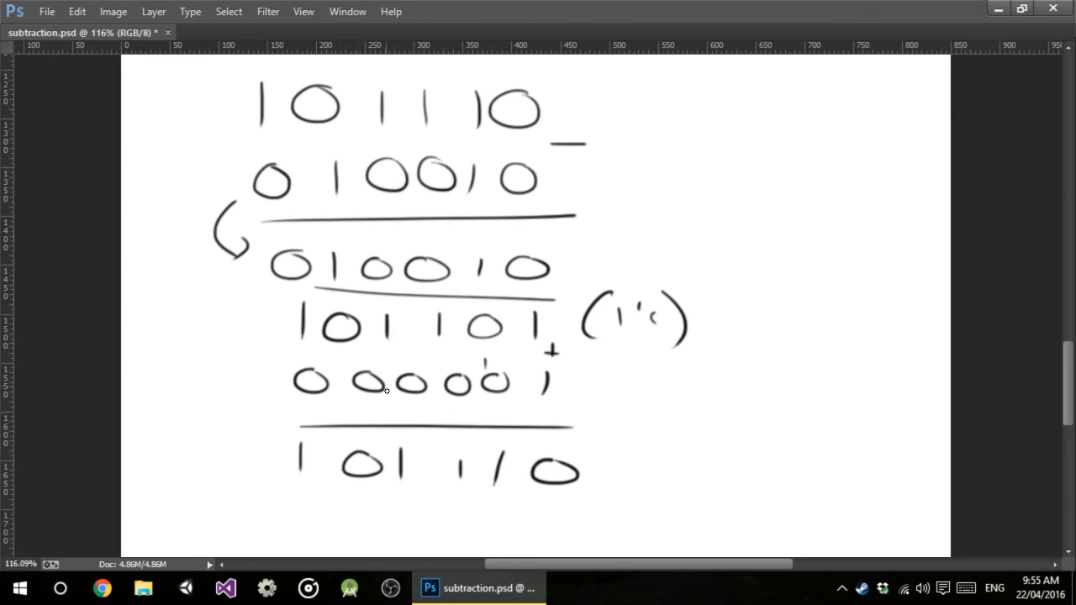
drag(219, 141, 263, 101)
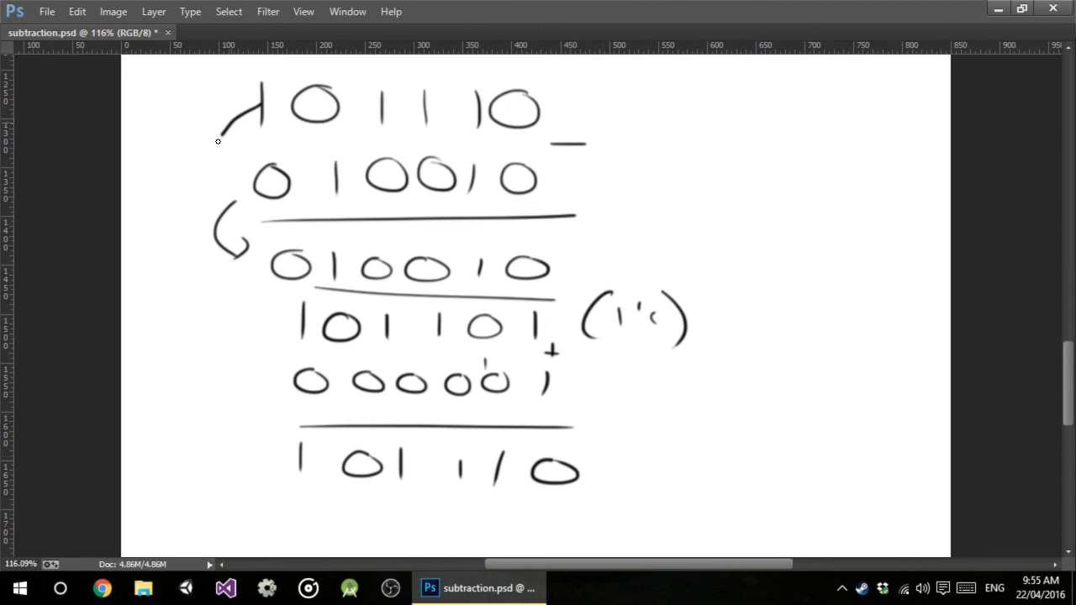
drag(220, 138, 261, 496)
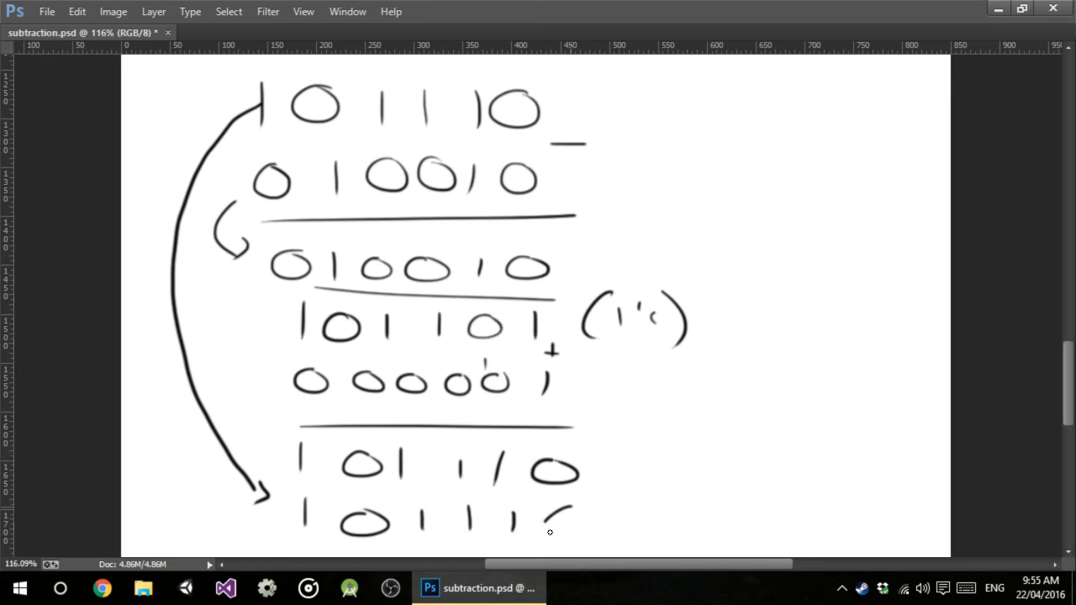
Label 101110 as (2's) and add the rows to get the starred answer 011100
scroll(down, 3)
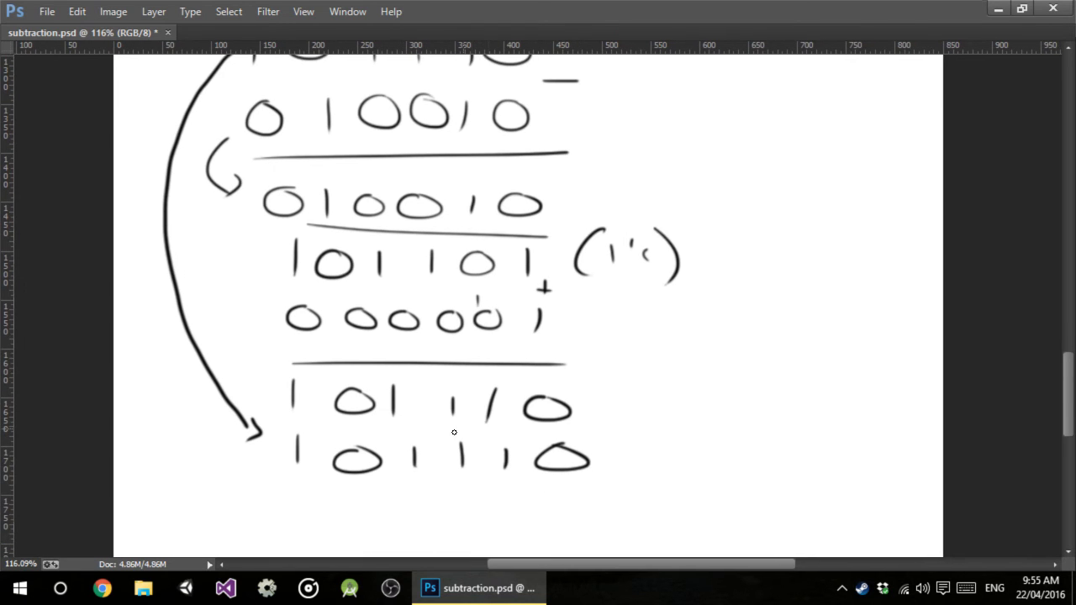
drag(614, 384, 609, 420)
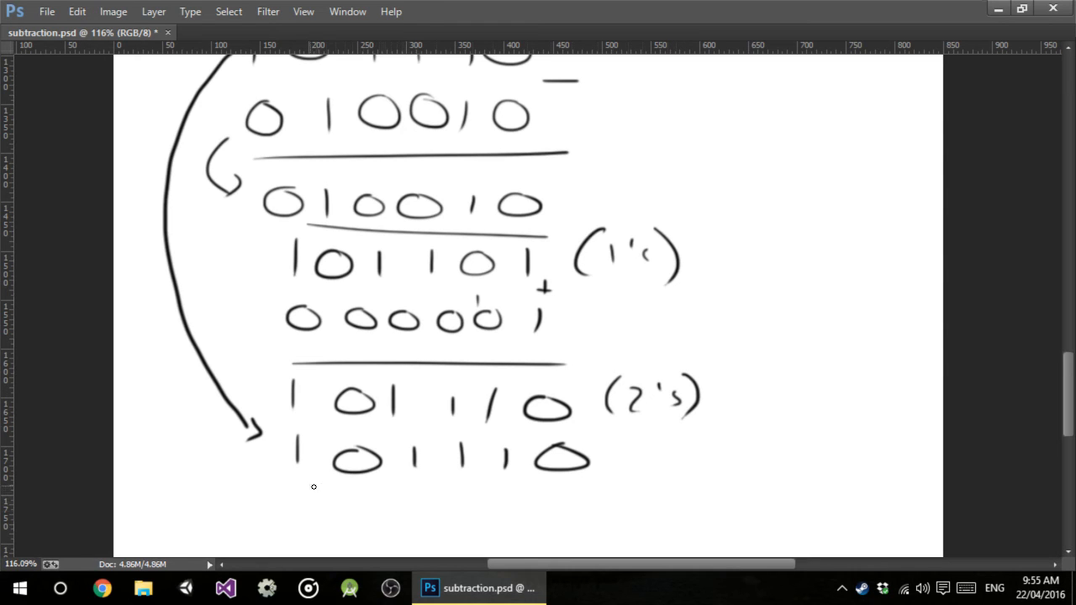
drag(311, 488, 622, 496)
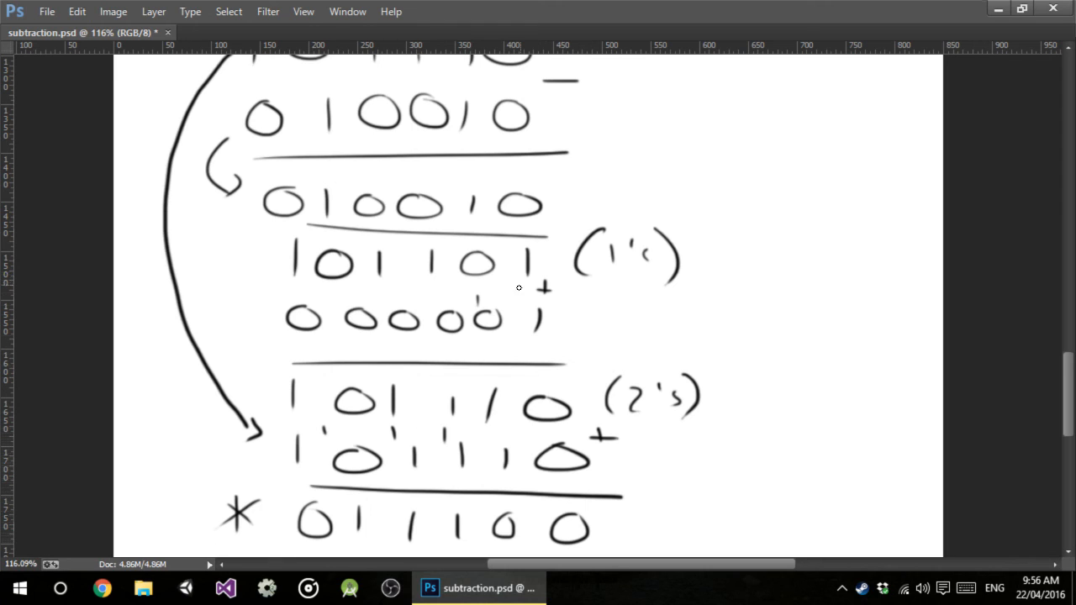
mouse_move(373, 180)
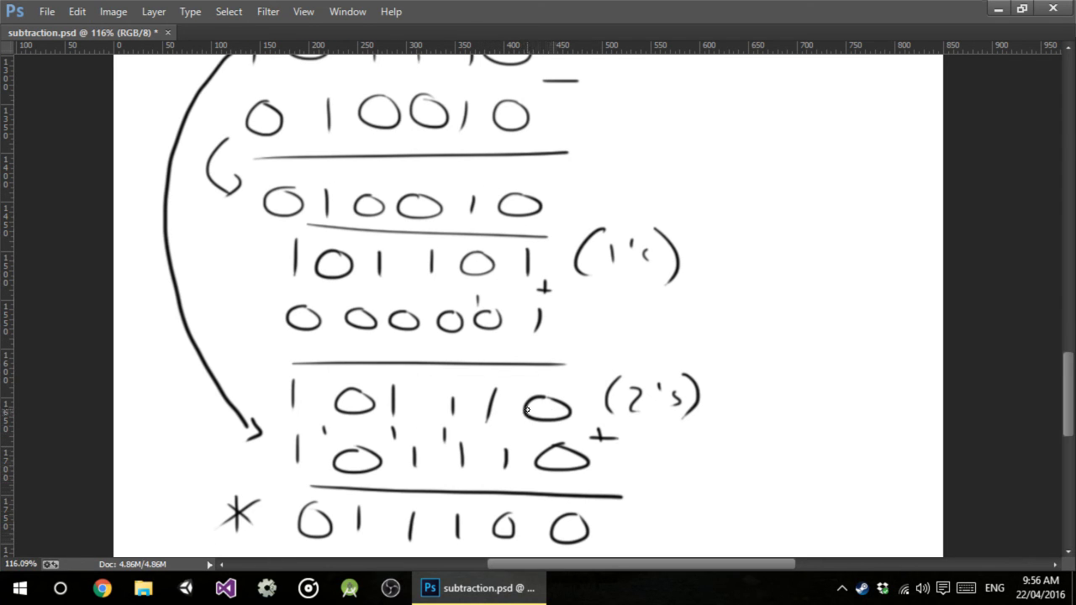
mouse_move(511, 400)
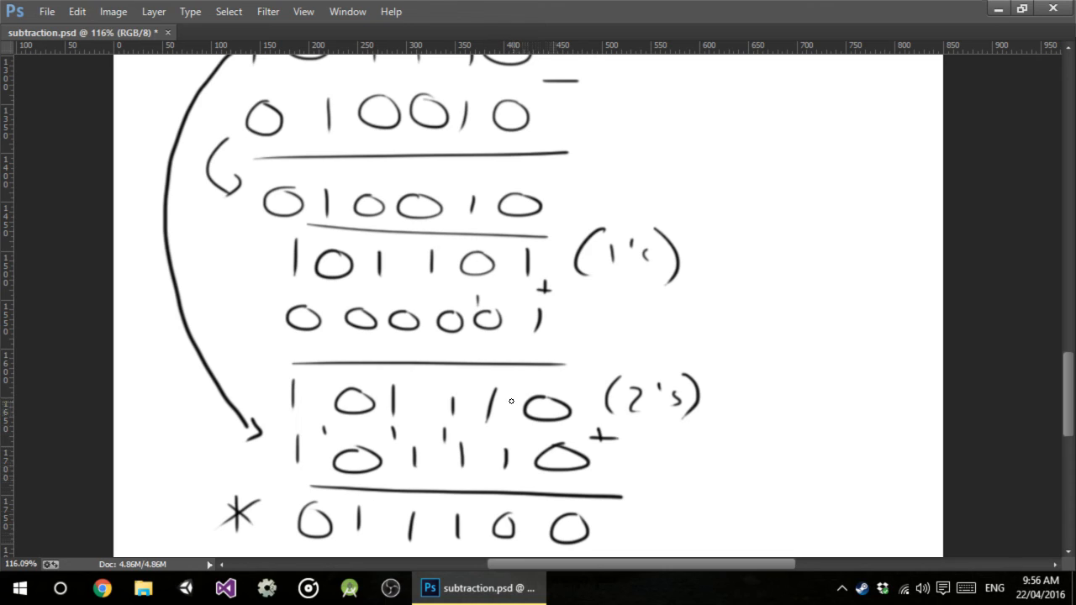